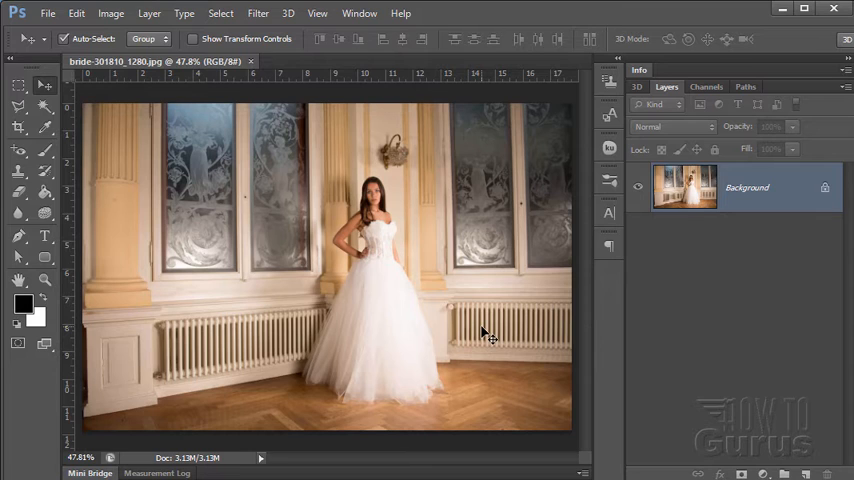
pyautogui.moveTo(700, 192)
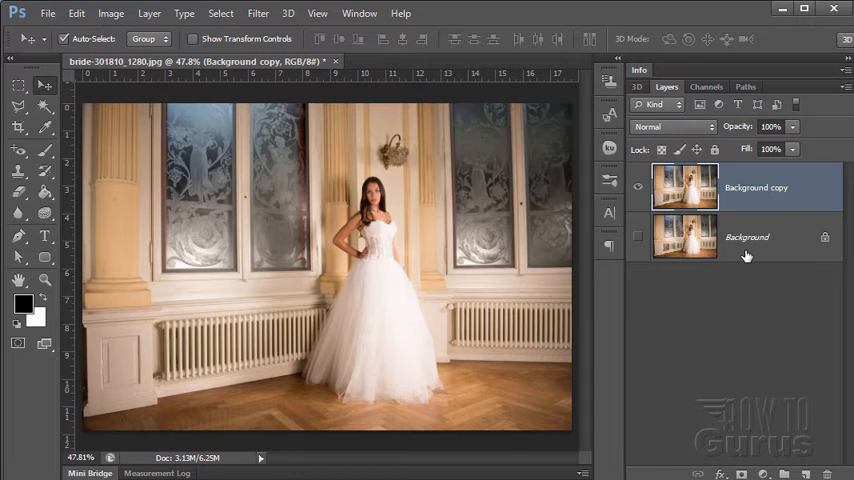
# Duplicate the Background layer so a Background copy sits above the original photo.
pyautogui.click(756, 188)
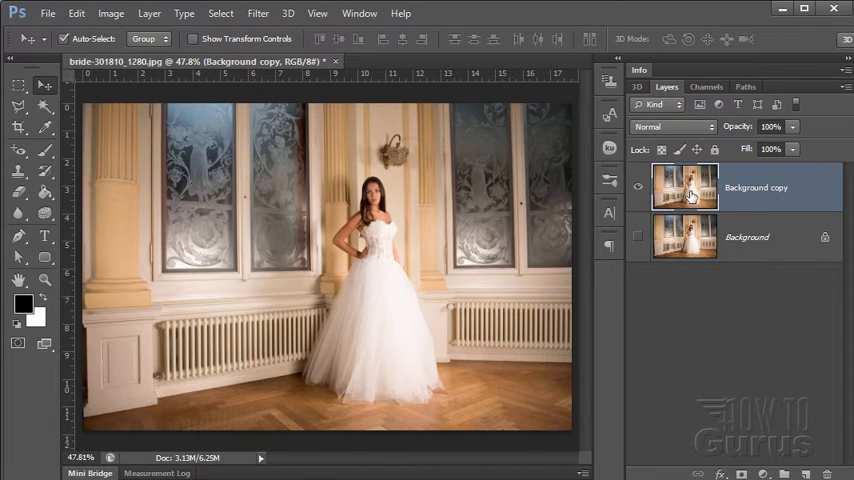
pyautogui.moveTo(684, 188)
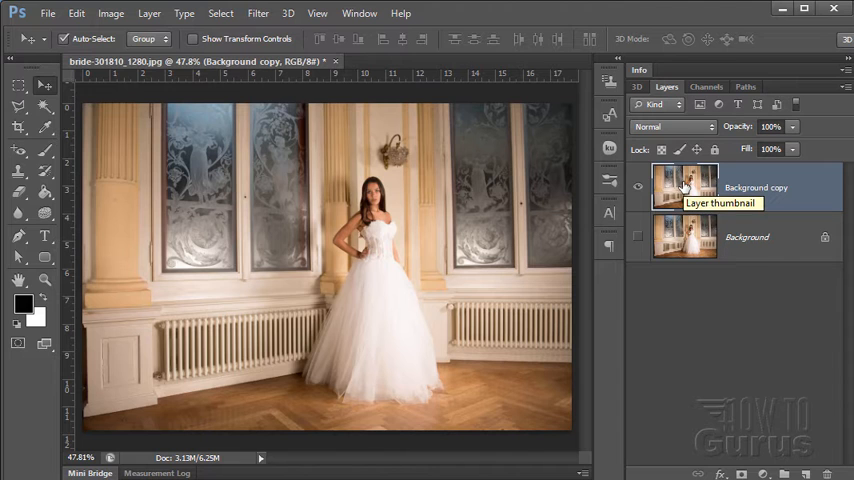
pyautogui.click(110, 12)
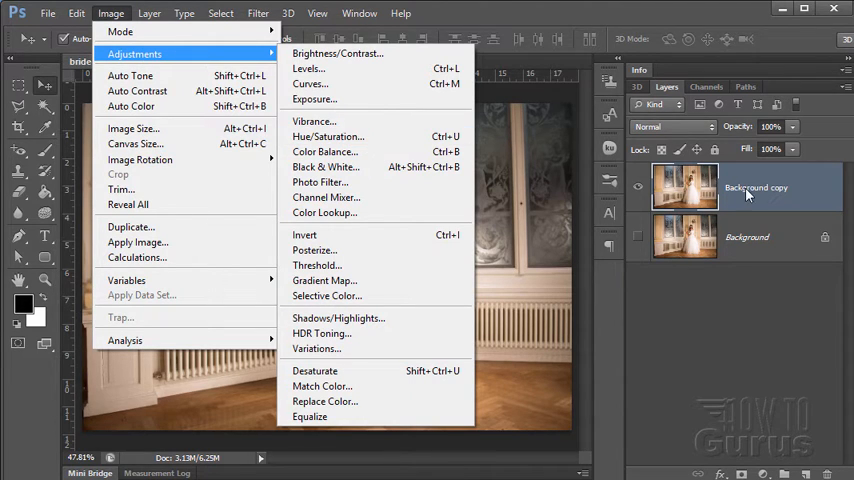
pyautogui.moveTo(368, 136)
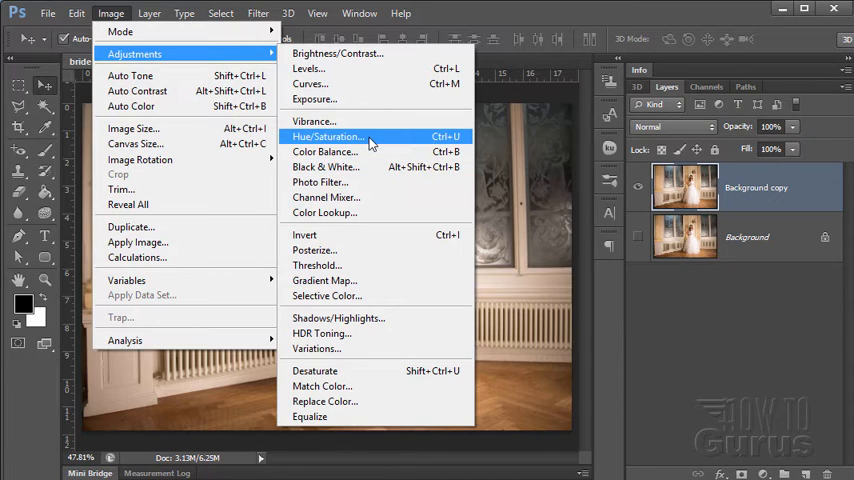
# Browse the Layer adjustment-layer options, then bring up Image > Adjustments for the copy.
pyautogui.click(148, 12)
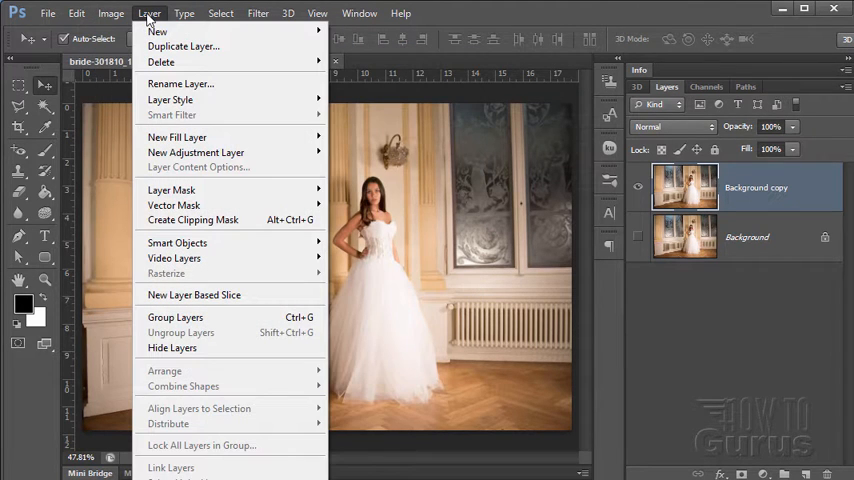
pyautogui.moveTo(196, 152)
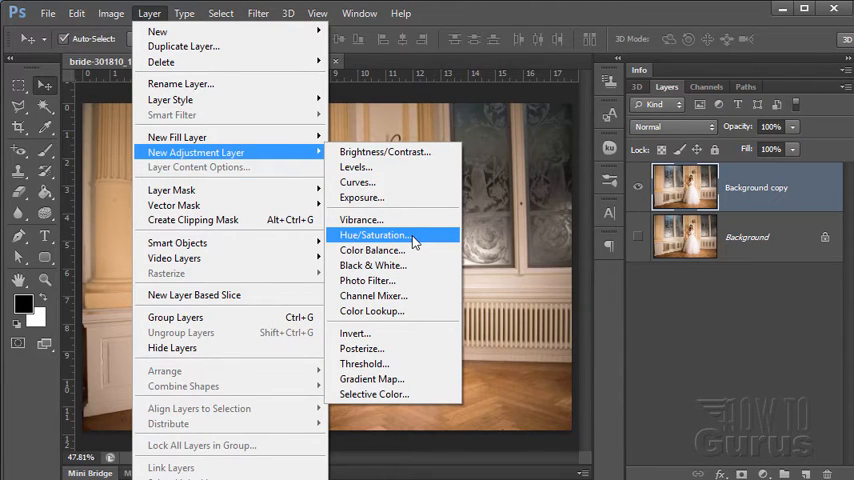
pyautogui.moveTo(502, 106)
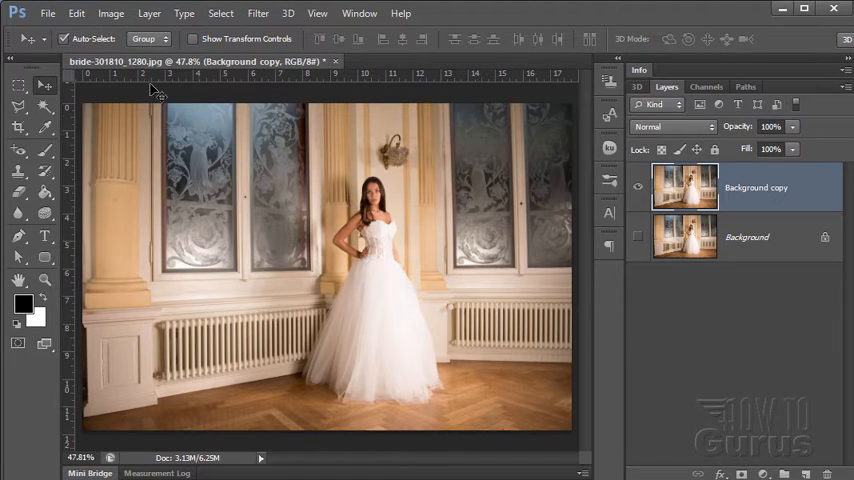
pyautogui.click(110, 12)
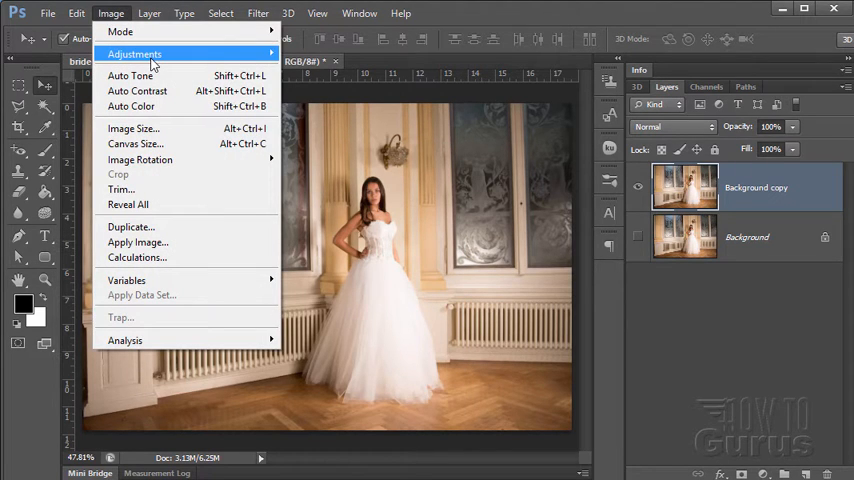
# In Hue/Saturation with Colorize on, tint the copy cool blue at hue 196, saturation 29.
pyautogui.click(150, 54)
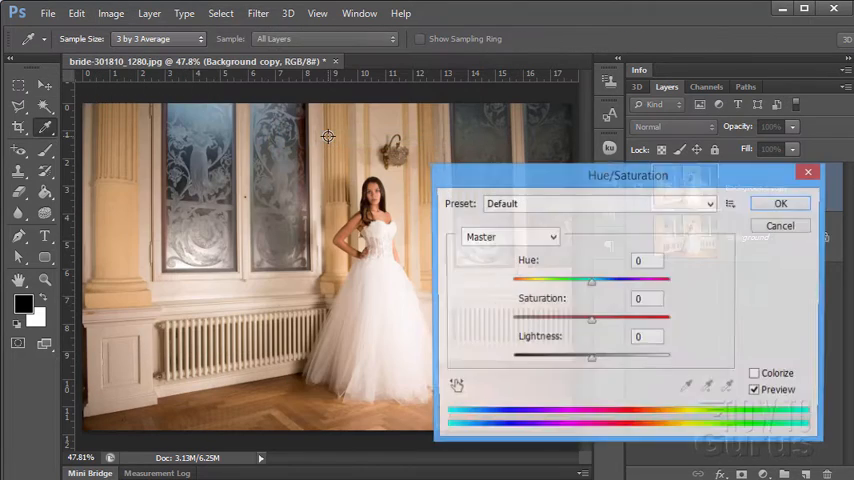
pyautogui.moveTo(628, 176); pyautogui.dragTo(602, 142)
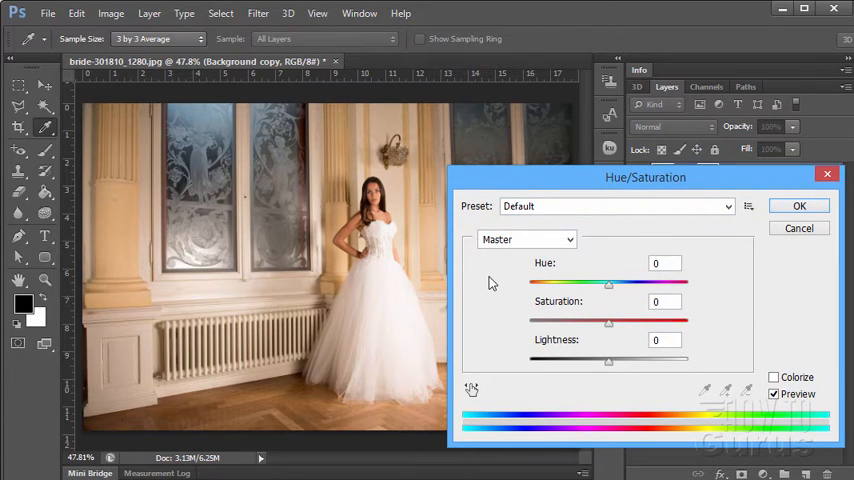
pyautogui.moveTo(684, 244)
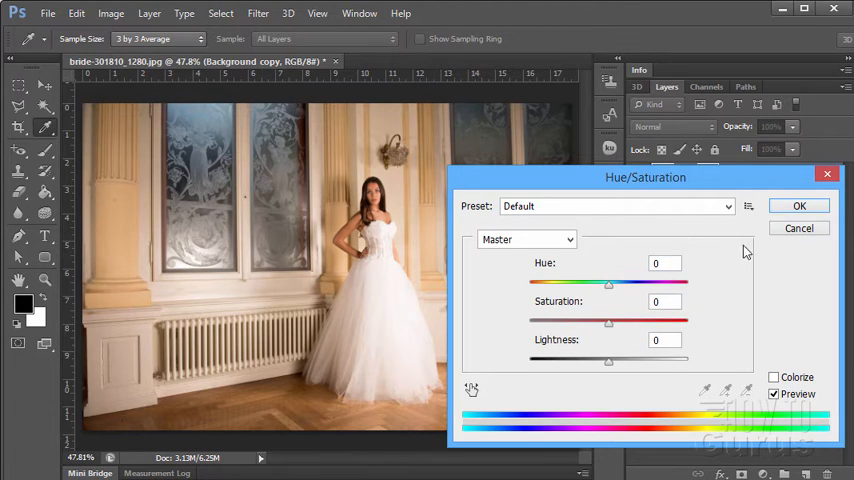
pyautogui.click(772, 376)
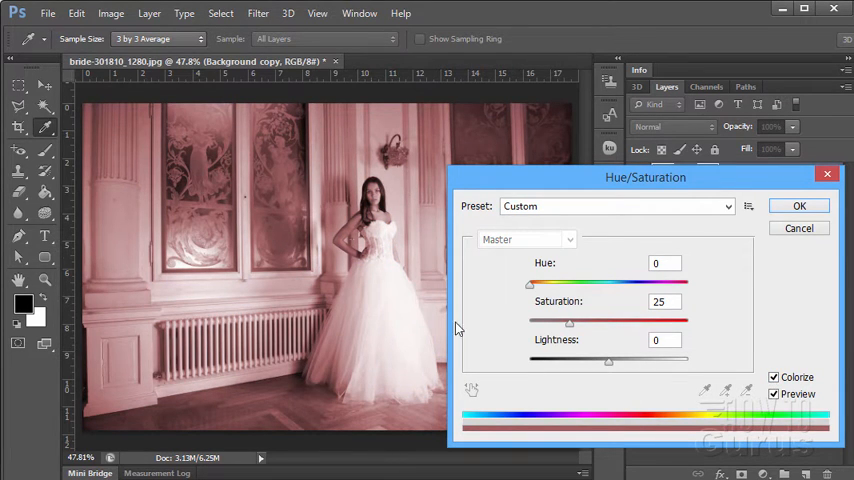
pyautogui.moveTo(530, 284); pyautogui.dragTo(544, 284)
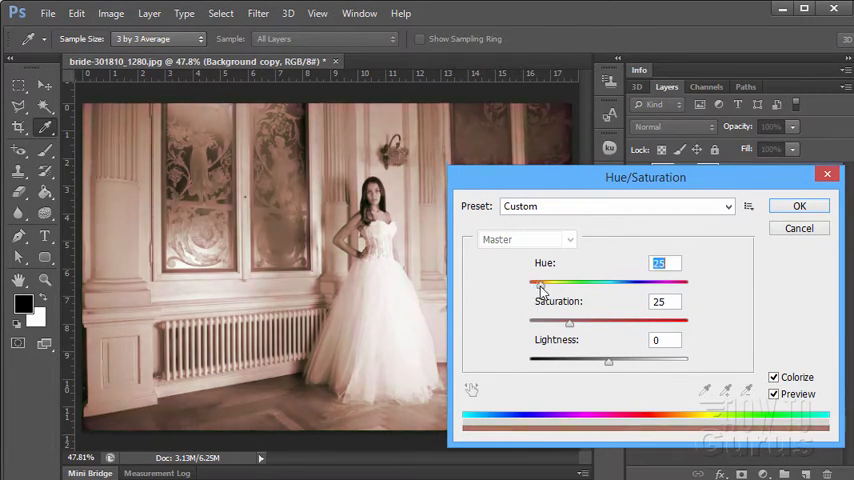
pyautogui.moveTo(540, 288); pyautogui.dragTo(576, 288)
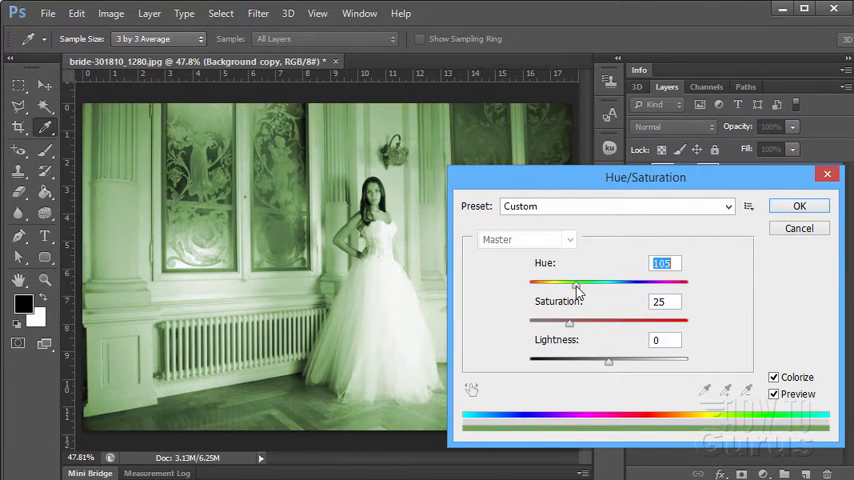
pyautogui.moveTo(576, 288); pyautogui.dragTo(616, 288)
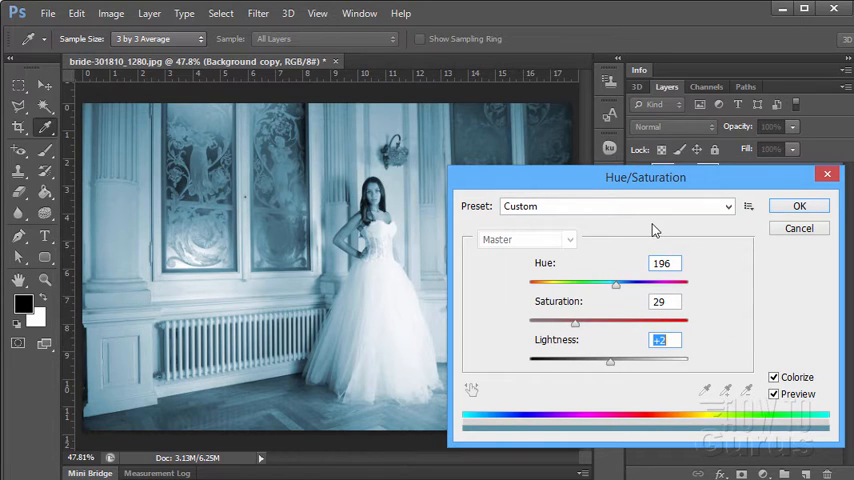
pyautogui.click(616, 206)
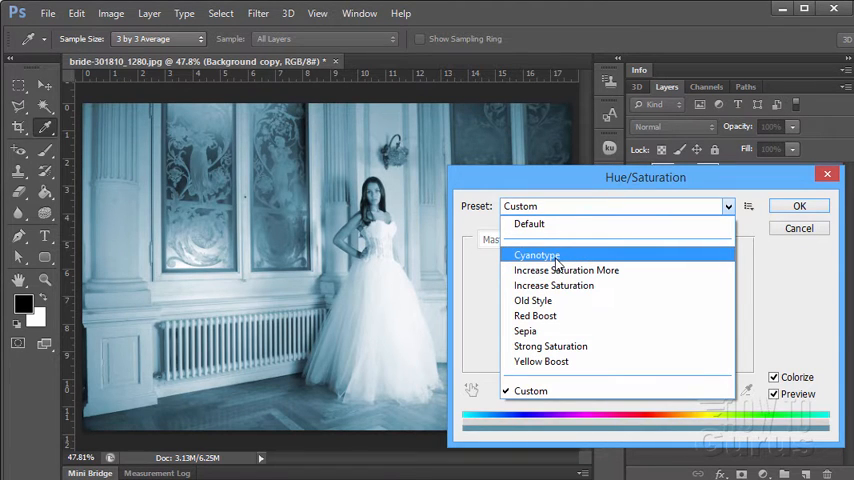
# Skip the presets and apply the blue colorize tint at hue 215 to Background copy.
pyautogui.click(538, 256)
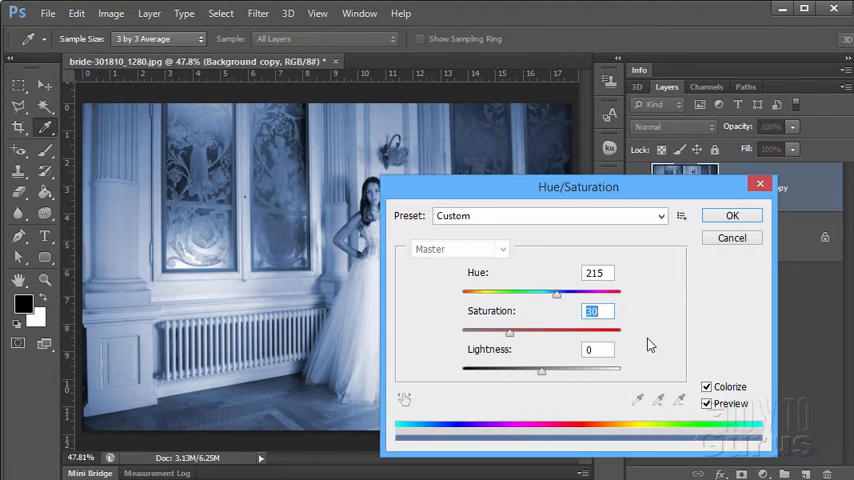
pyautogui.click(732, 216)
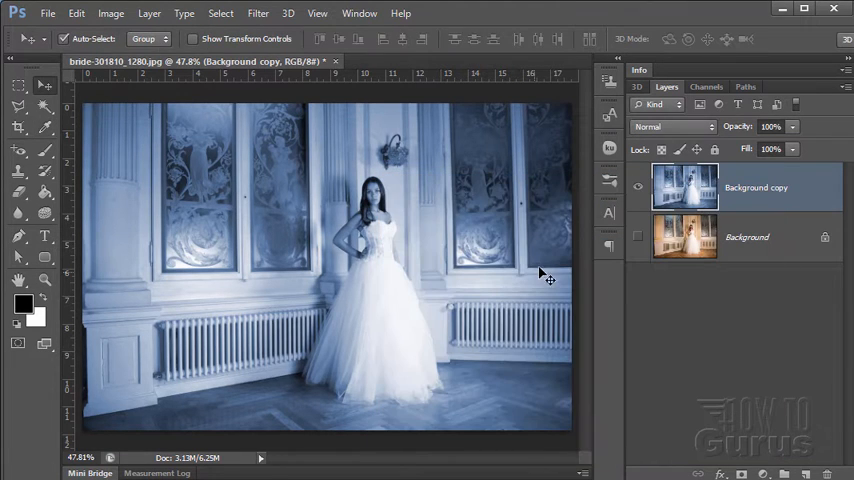
pyautogui.moveTo(132, 404)
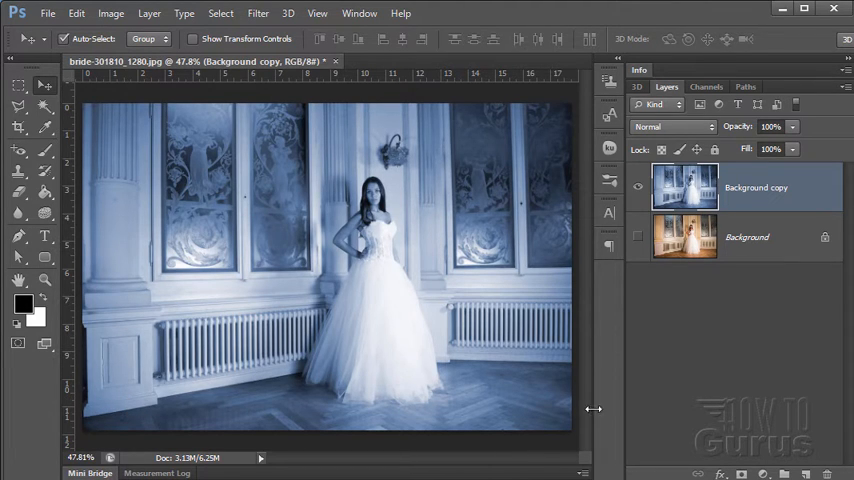
pyautogui.moveTo(468, 240)
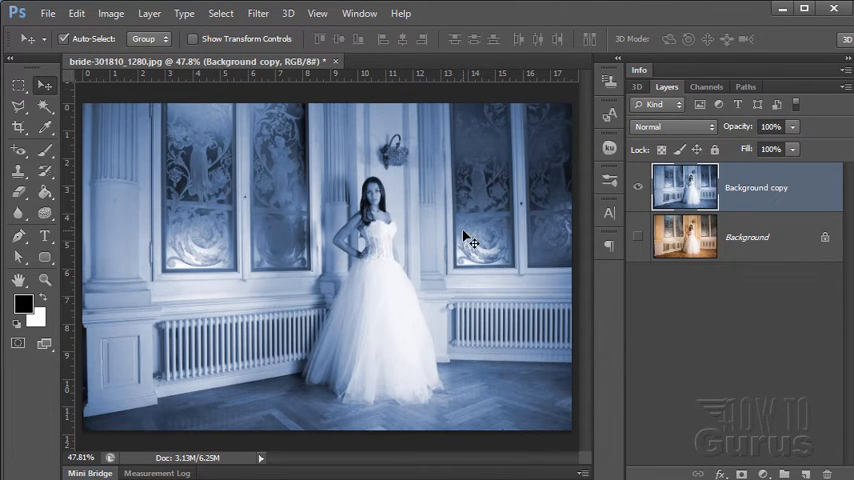
pyautogui.click(258, 12)
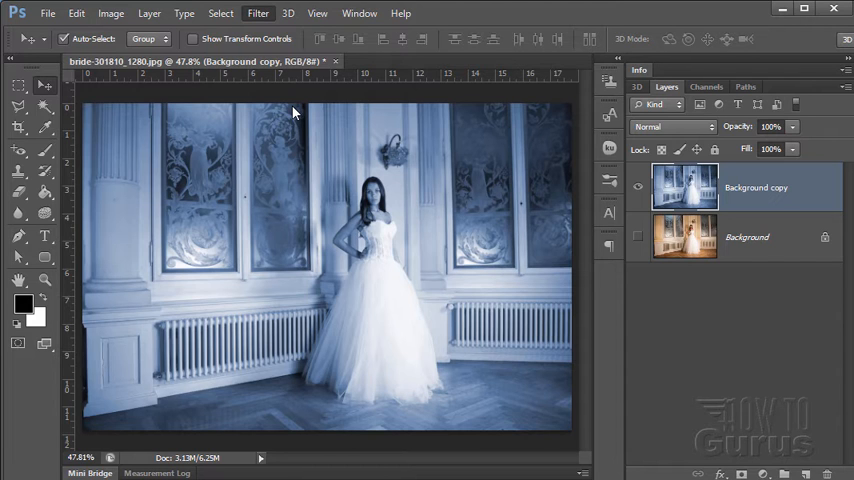
# Apply a Lens Correction vignette at Amount -100 to darken the photo's edges.
pyautogui.click(258, 12)
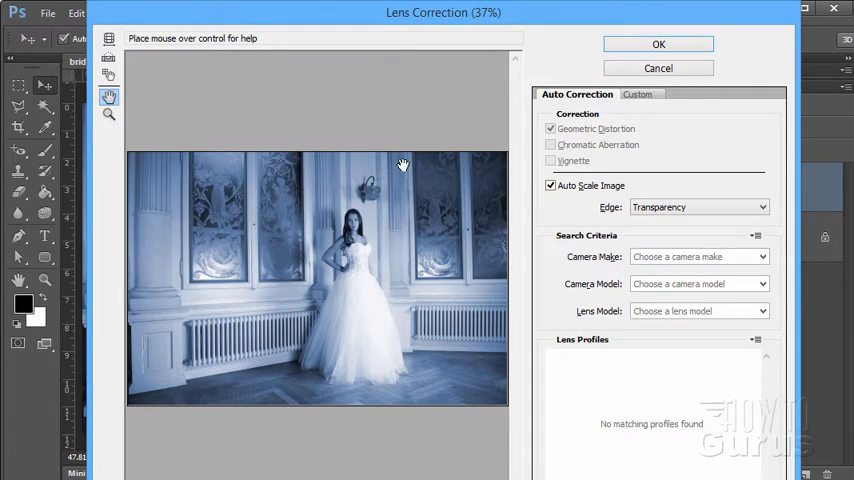
pyautogui.click(640, 94)
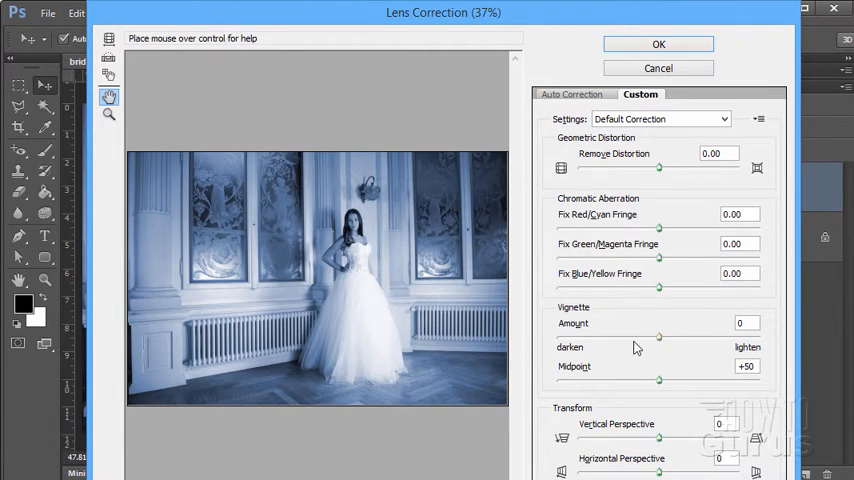
pyautogui.moveTo(528, 364)
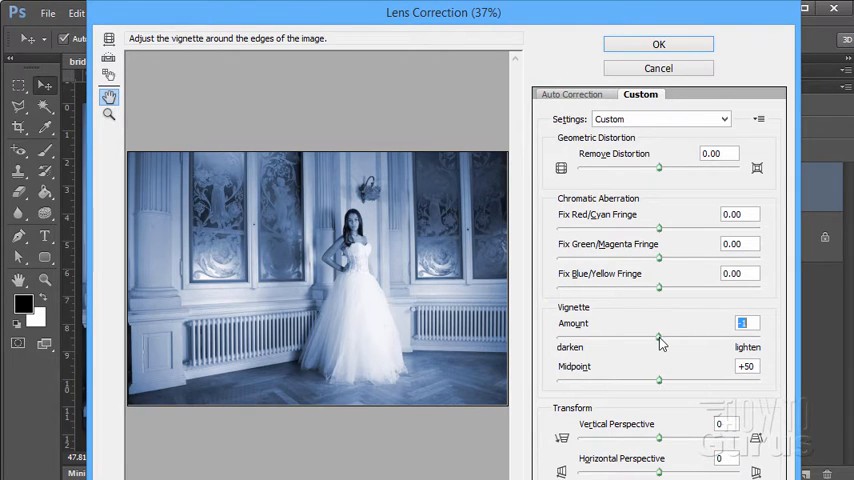
pyautogui.moveTo(658, 336); pyautogui.dragTo(592, 336)
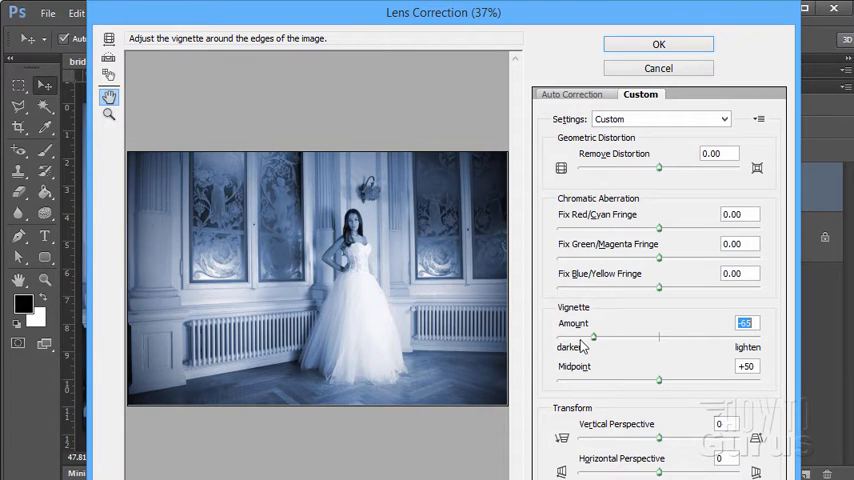
pyautogui.moveTo(592, 336); pyautogui.dragTo(558, 336)
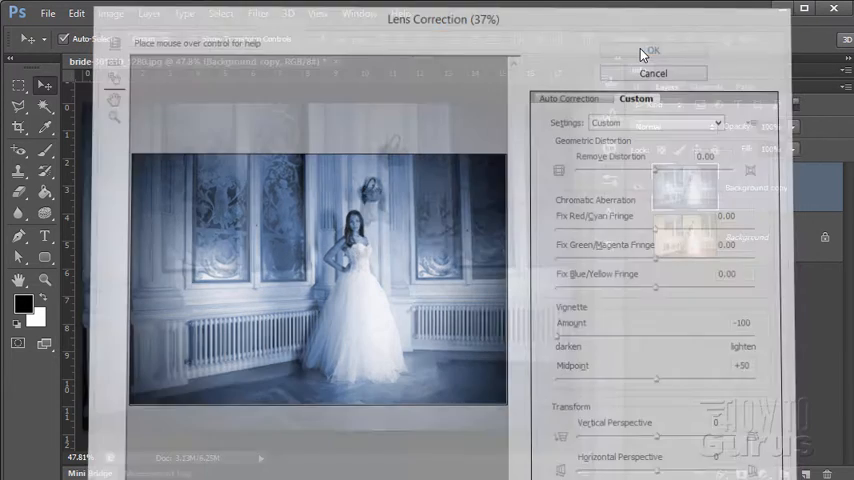
pyautogui.click(652, 50)
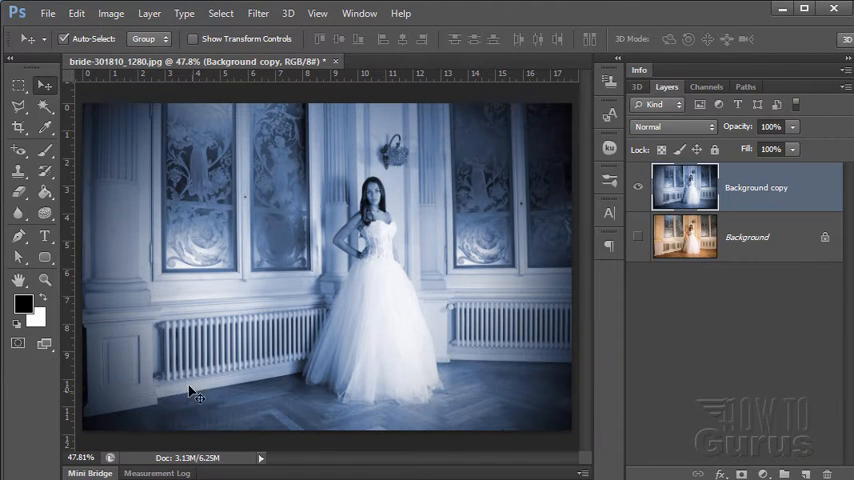
pyautogui.moveTo(200, 324)
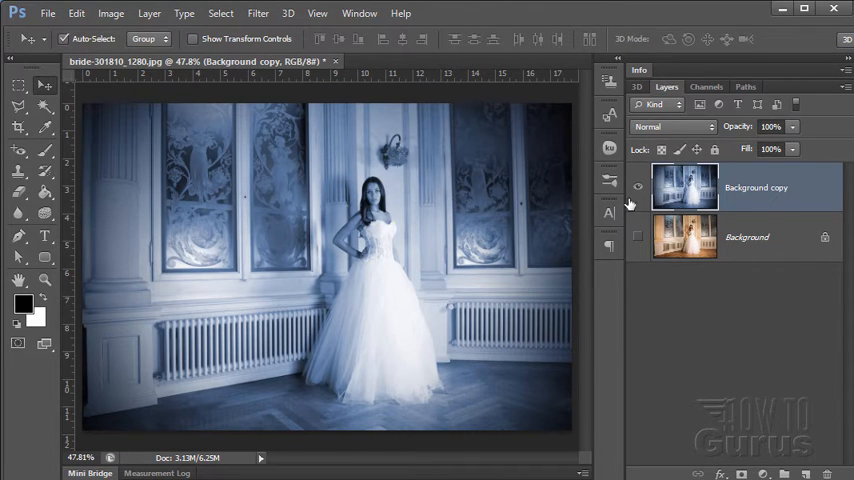
# Duplicate the original Background into Background copy 2 and select it.
pyautogui.click(636, 188)
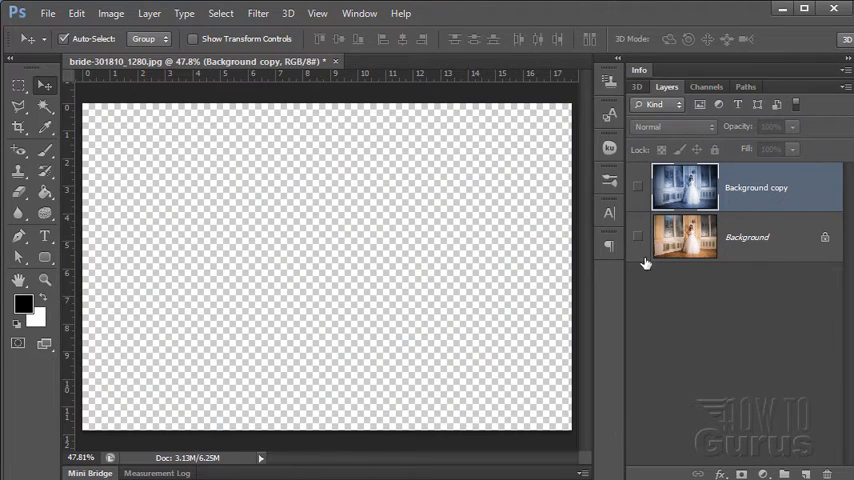
pyautogui.click(638, 236)
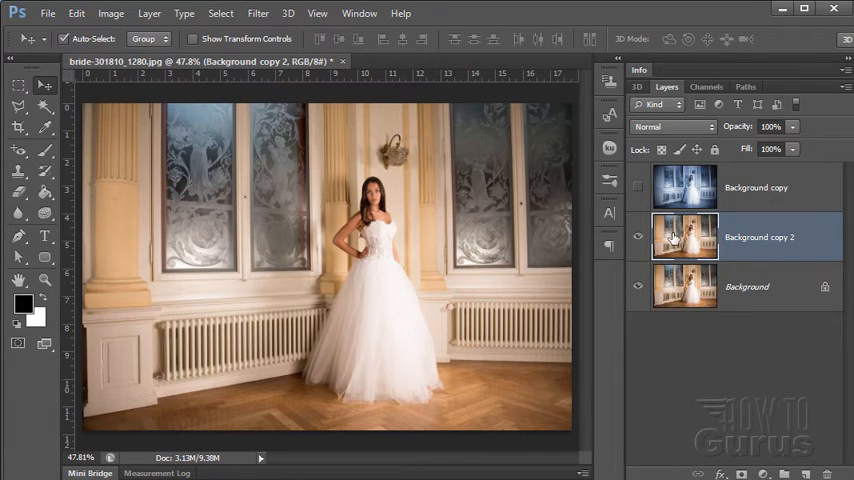
pyautogui.moveTo(456, 136)
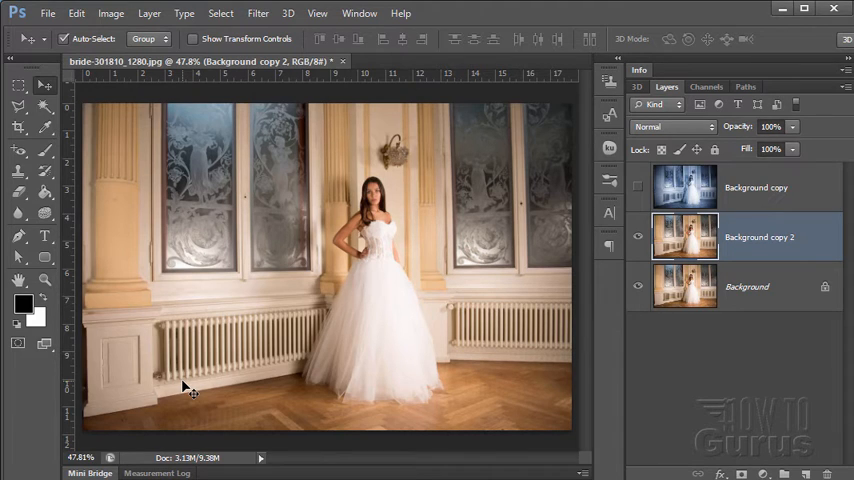
pyautogui.click(112, 12)
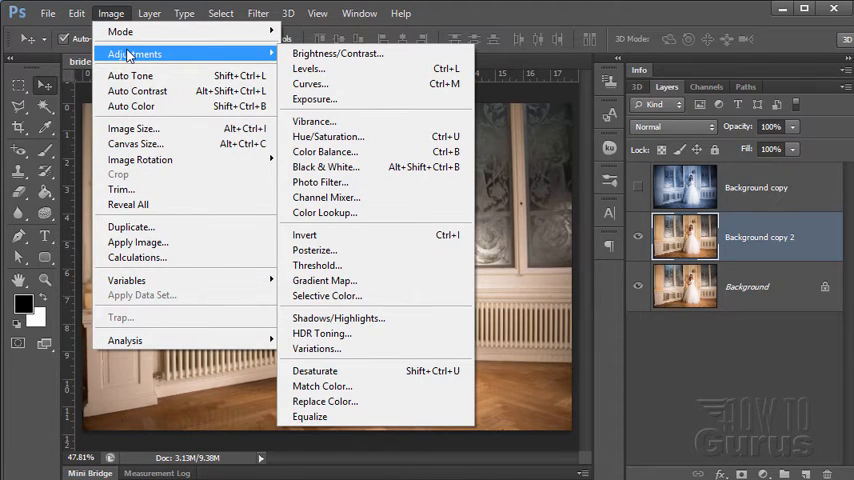
pyautogui.moveTo(324, 168)
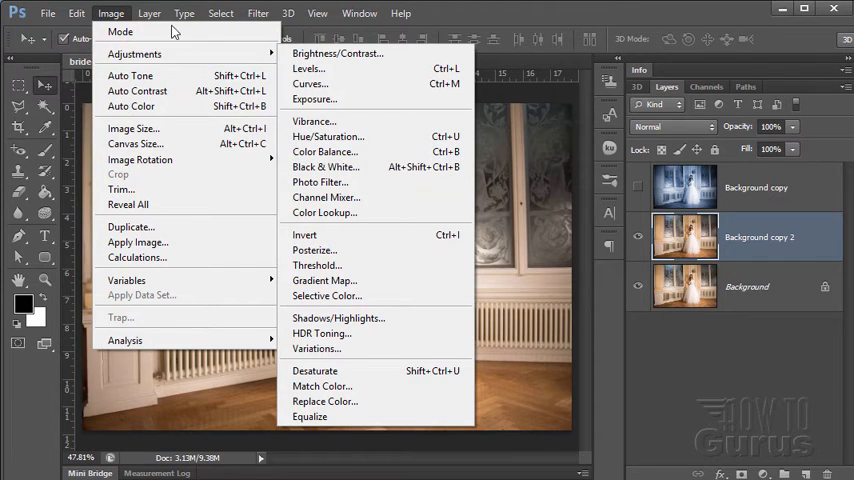
pyautogui.click(148, 12)
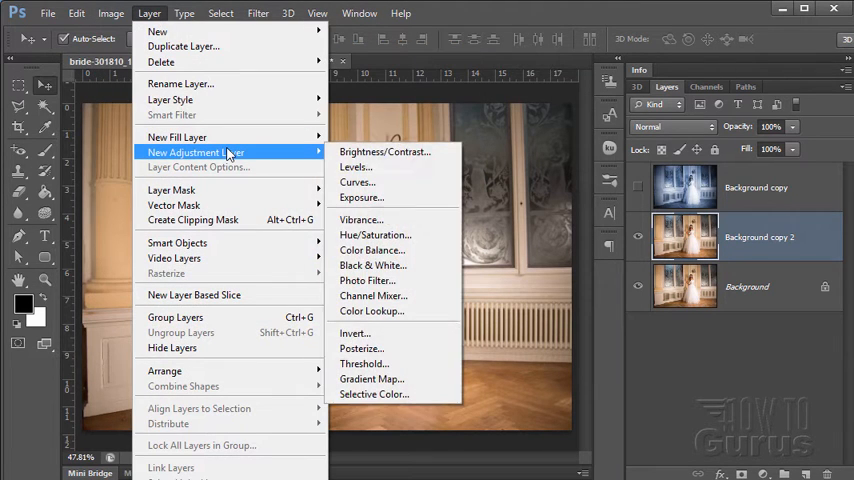
pyautogui.moveTo(372, 264)
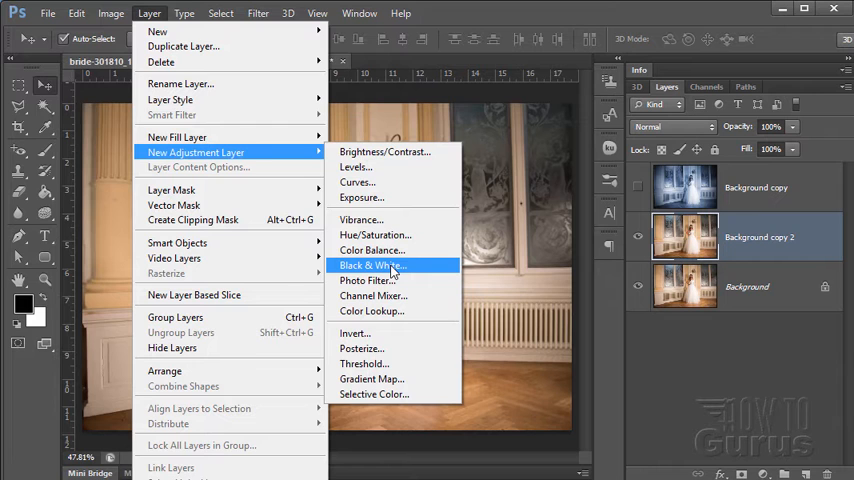
pyautogui.click(112, 12)
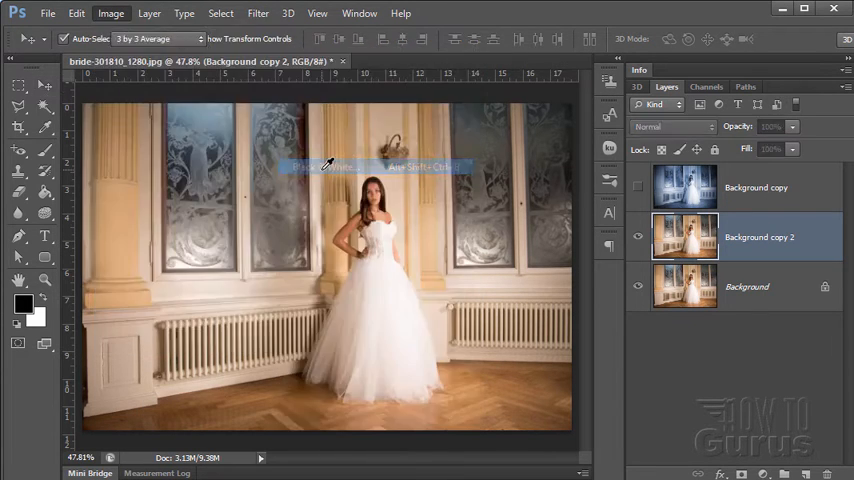
# In Black & White, try Green Filter, Lighter, Neutral Density, Red, Yellow presets and settle on Darker.
pyautogui.click(110, 12)
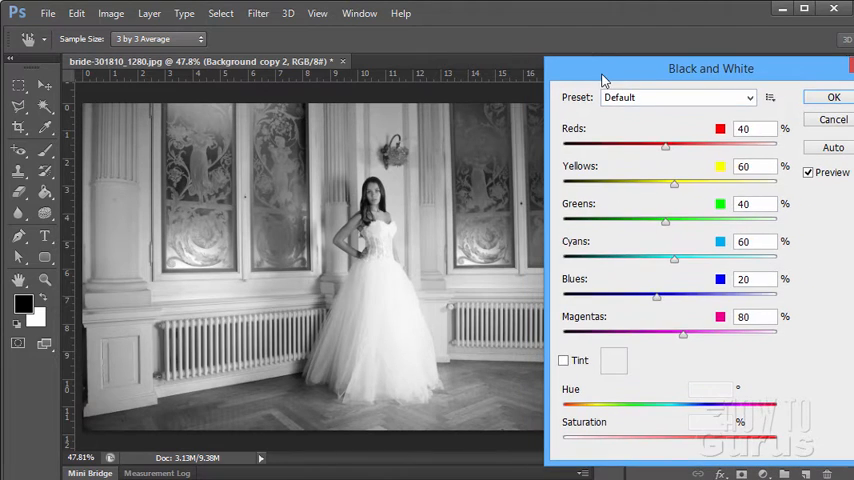
pyautogui.click(678, 96)
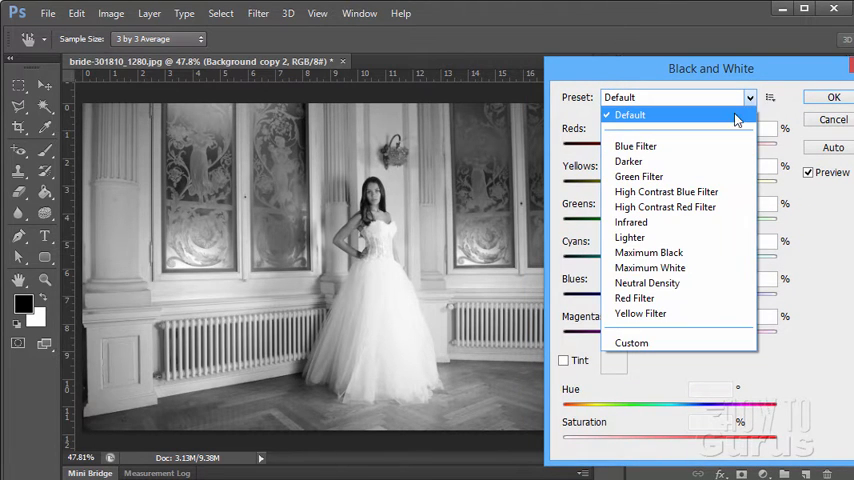
pyautogui.click(636, 146)
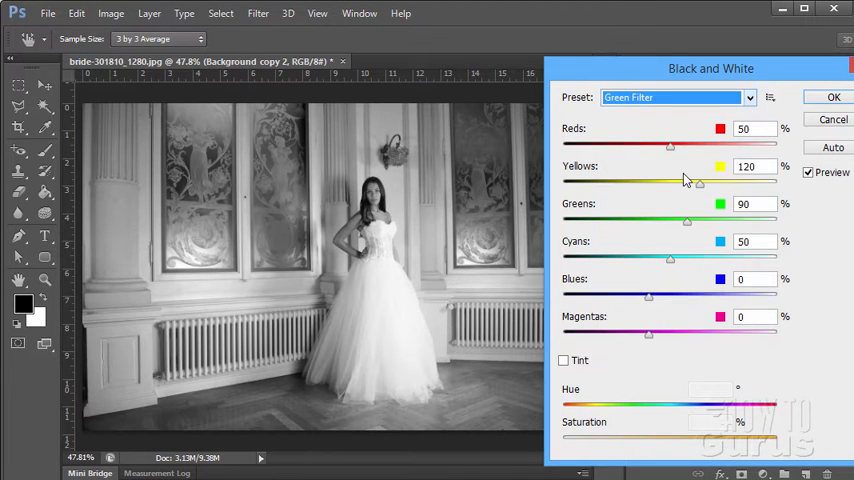
pyautogui.click(678, 96)
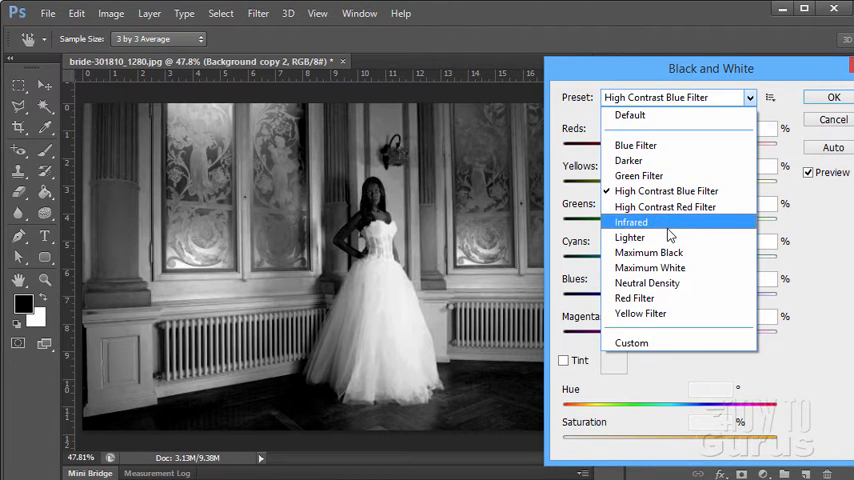
pyautogui.click(630, 236)
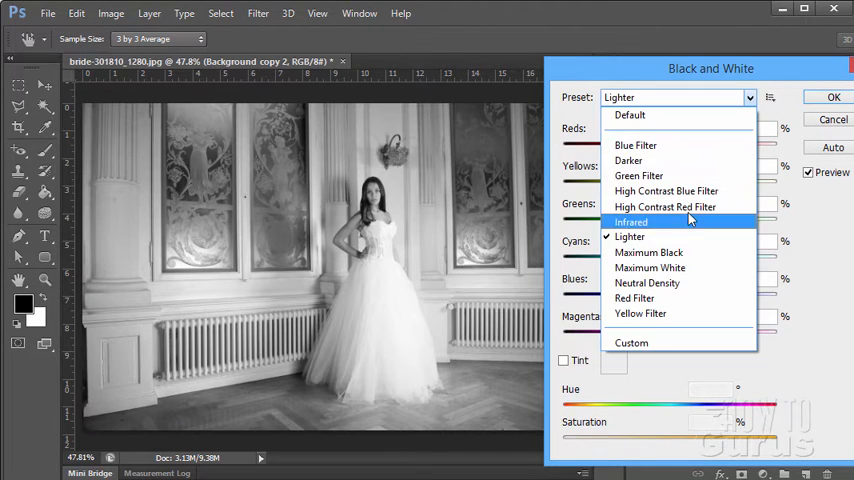
pyautogui.click(648, 252)
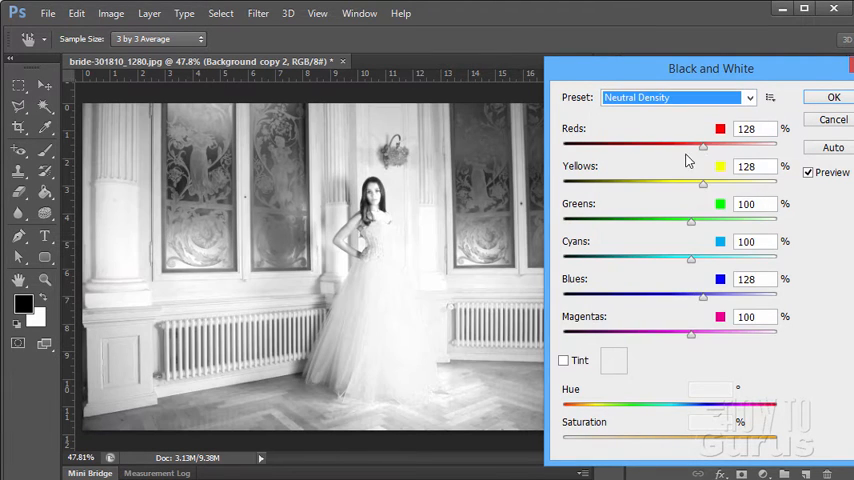
pyautogui.click(678, 96)
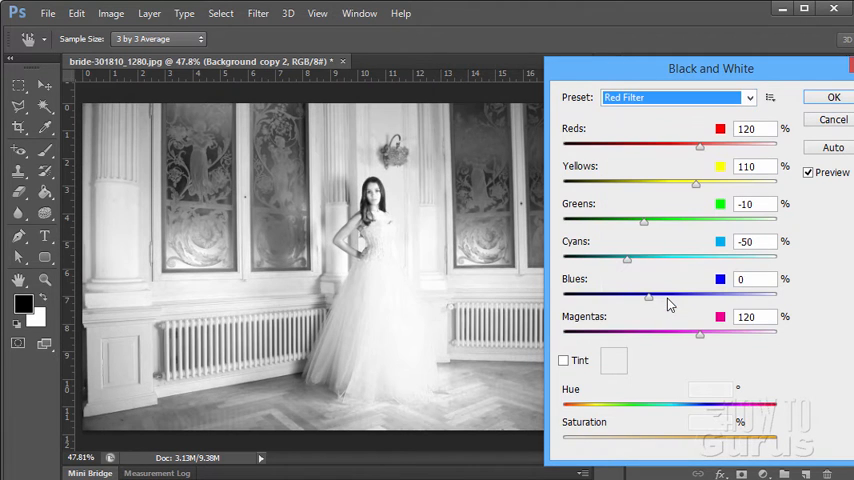
pyautogui.click(678, 96)
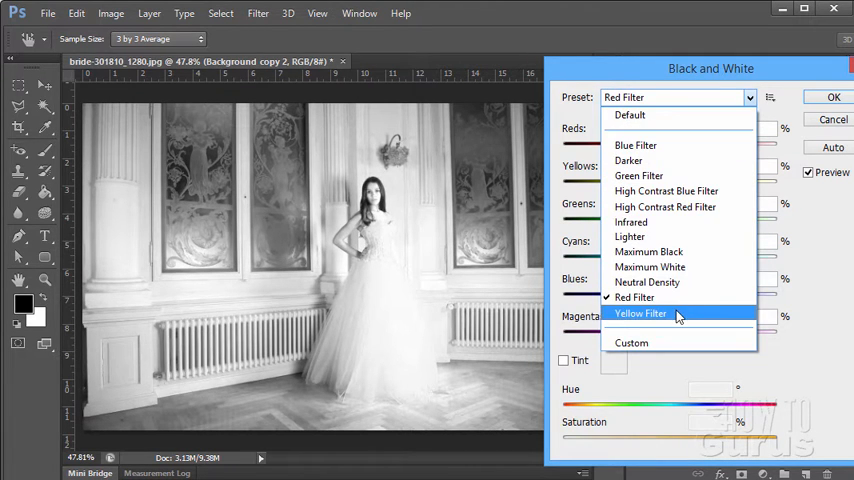
pyautogui.click(640, 312)
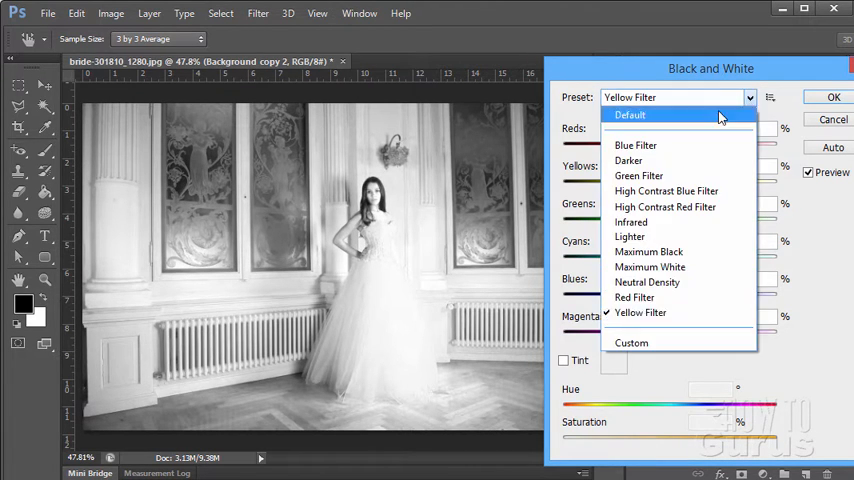
pyautogui.click(638, 176)
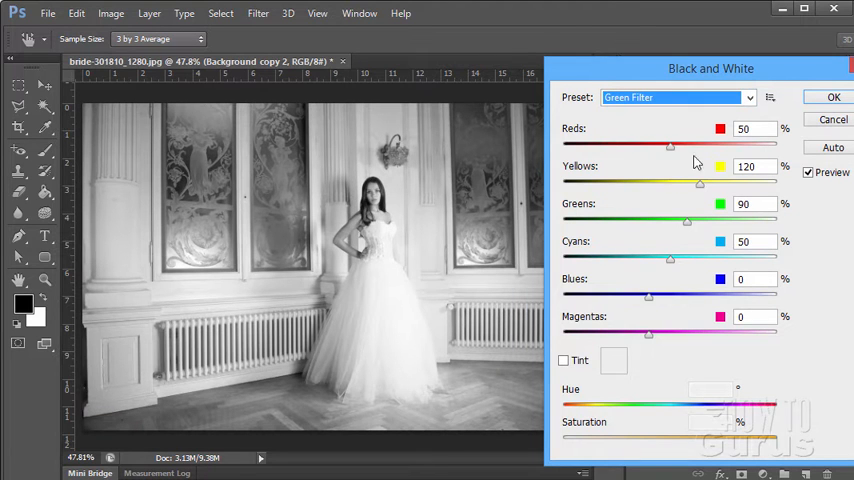
pyautogui.click(676, 96)
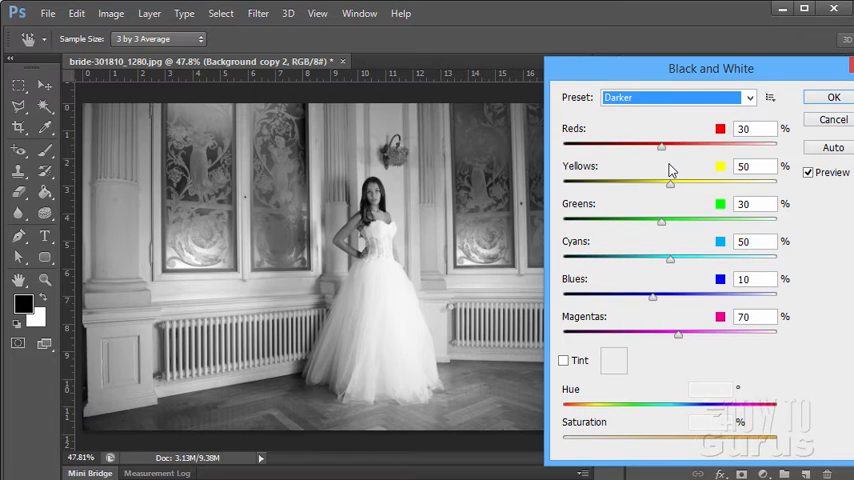
pyautogui.moveTo(704, 328)
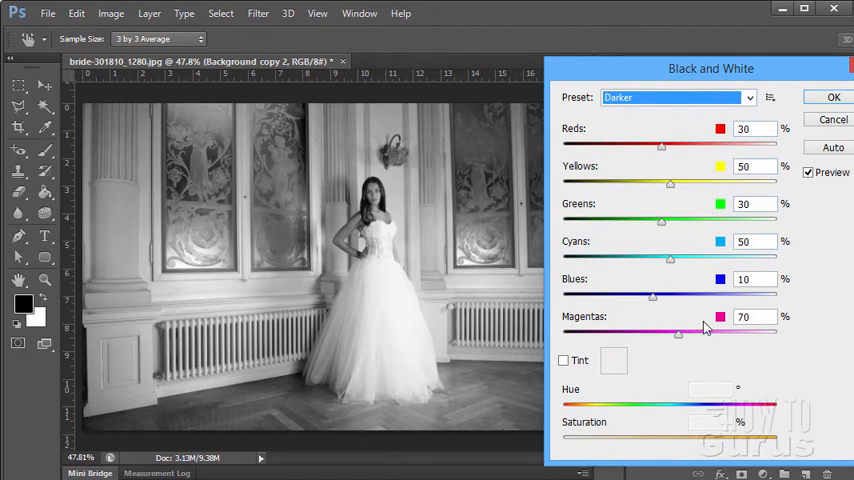
pyautogui.moveTo(576, 180)
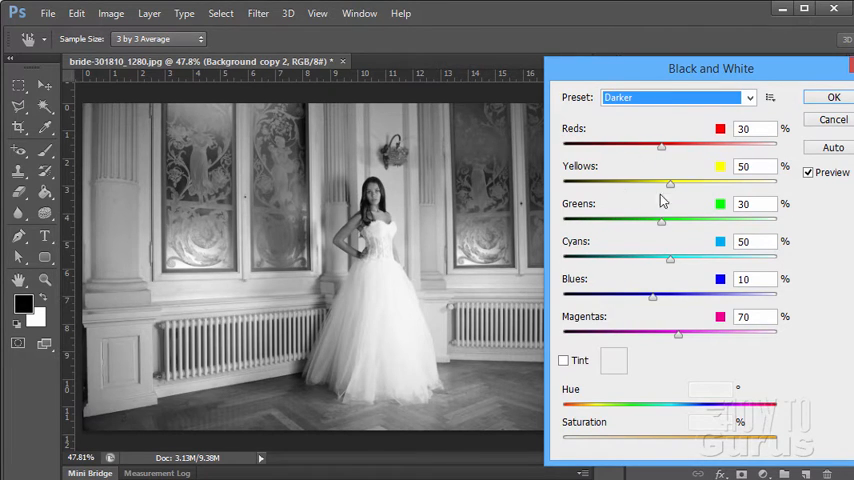
pyautogui.moveTo(682, 332)
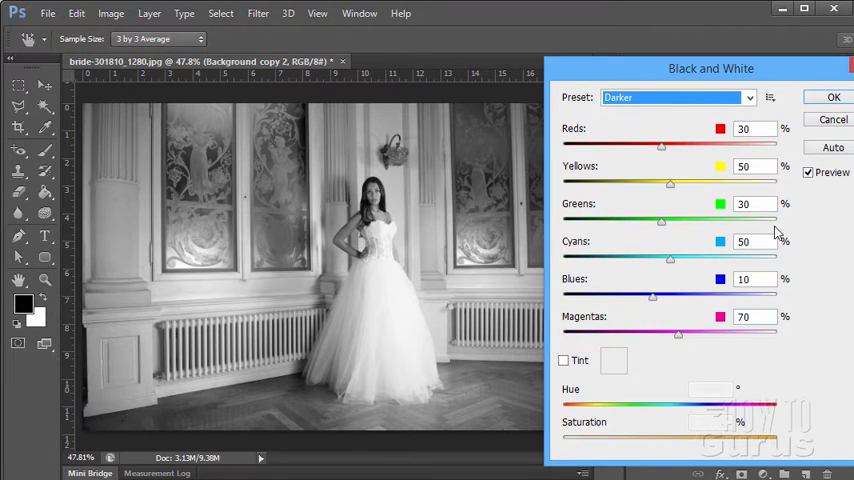
pyautogui.moveTo(612, 222)
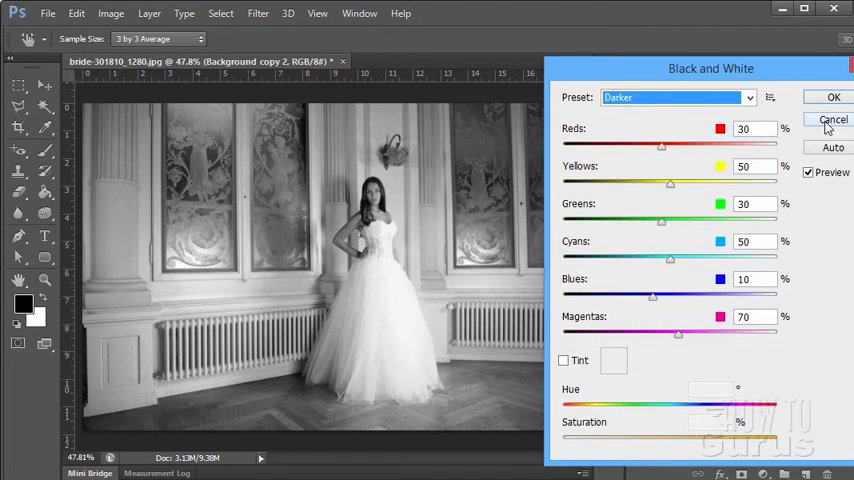
# Cancel the Black and White preview, restoring colour, and return to Image > Adjustments.
pyautogui.click(832, 120)
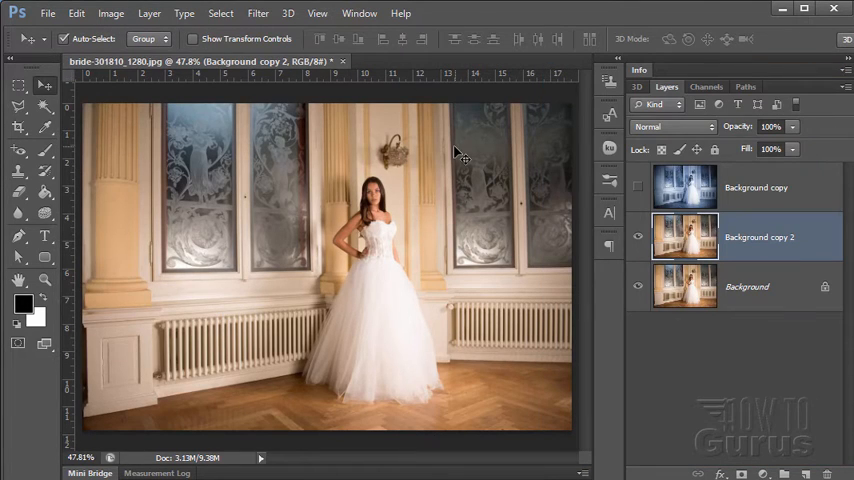
pyautogui.moveTo(516, 284)
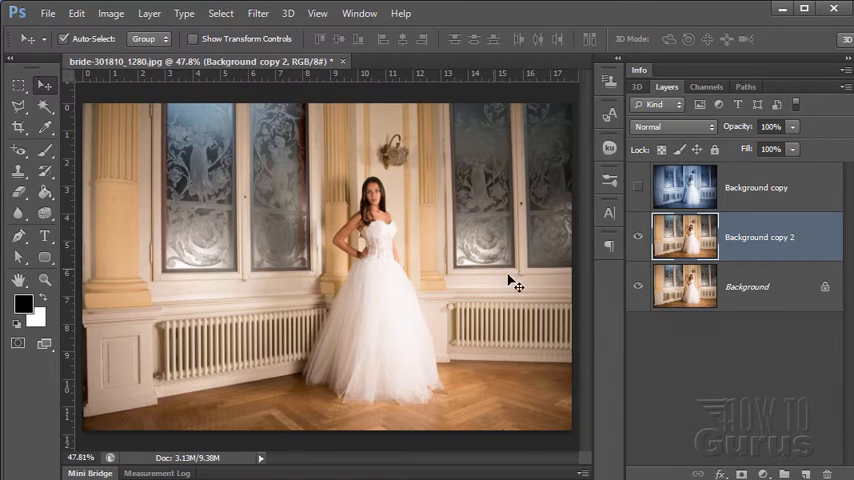
pyautogui.moveTo(408, 128)
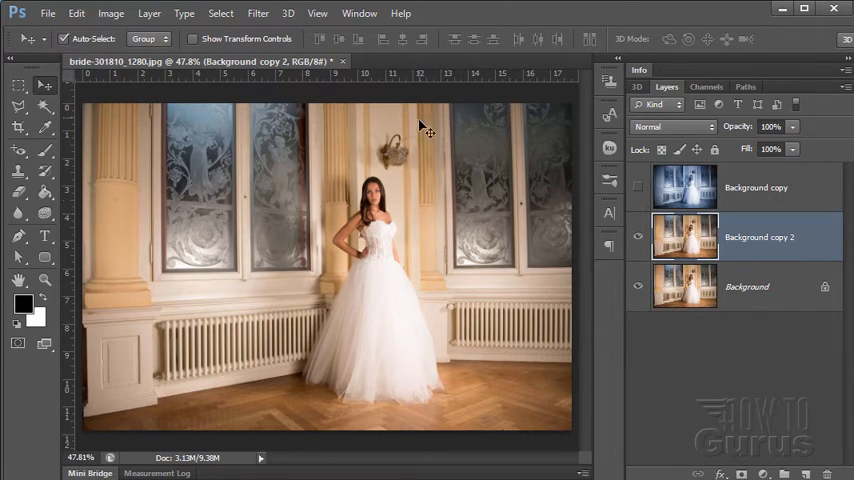
pyautogui.moveTo(484, 388)
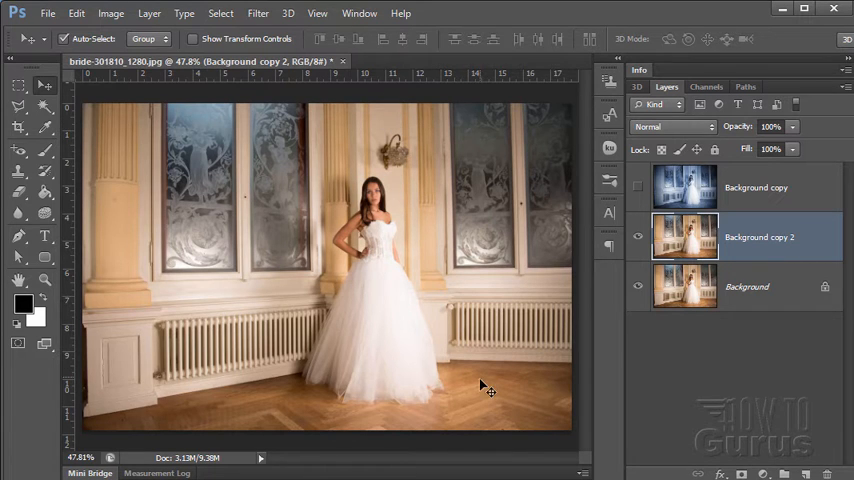
pyautogui.click(112, 12)
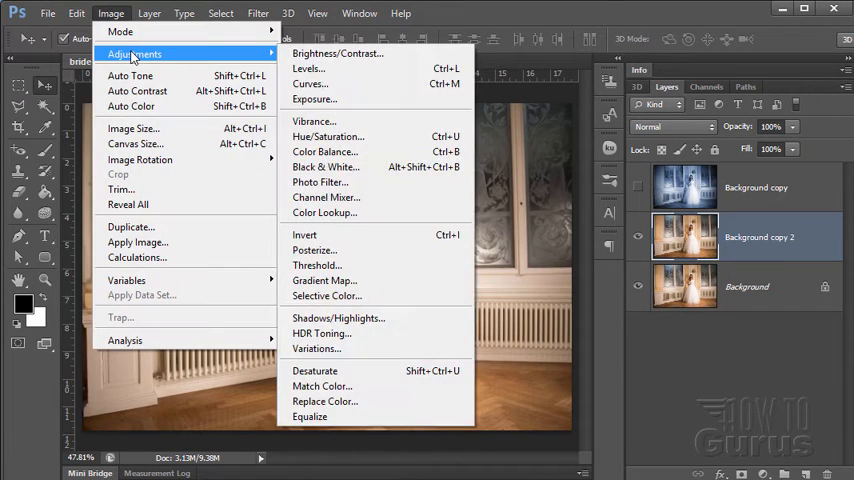
# In a new Black and White adjustment, experiment with Yellows and raise Reds to 100.
pyautogui.click(324, 166)
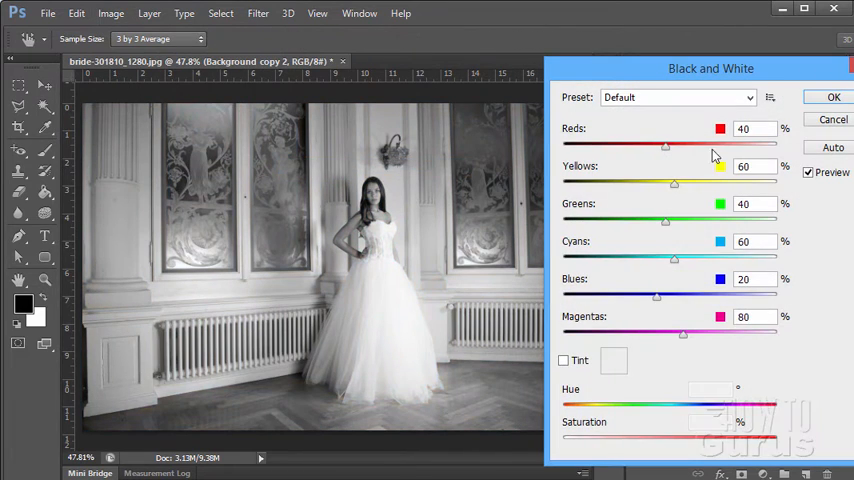
pyautogui.moveTo(674, 184); pyautogui.dragTo(680, 184)
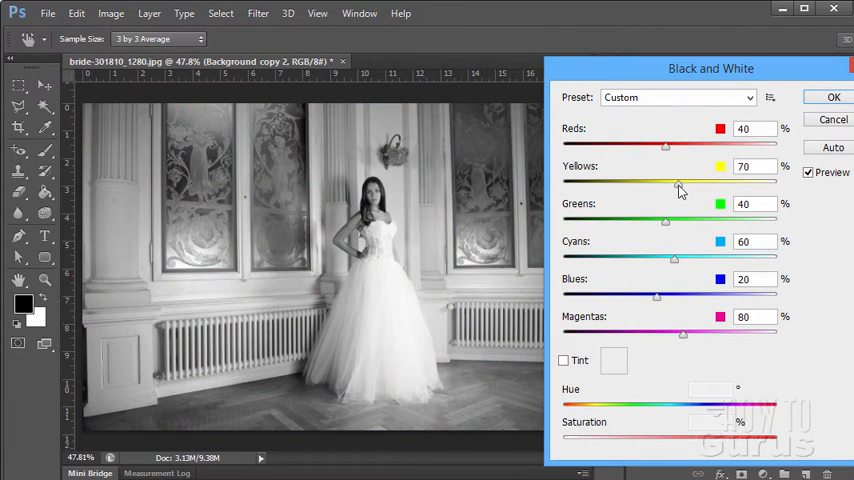
pyautogui.moveTo(678, 182); pyautogui.dragTo(652, 182)
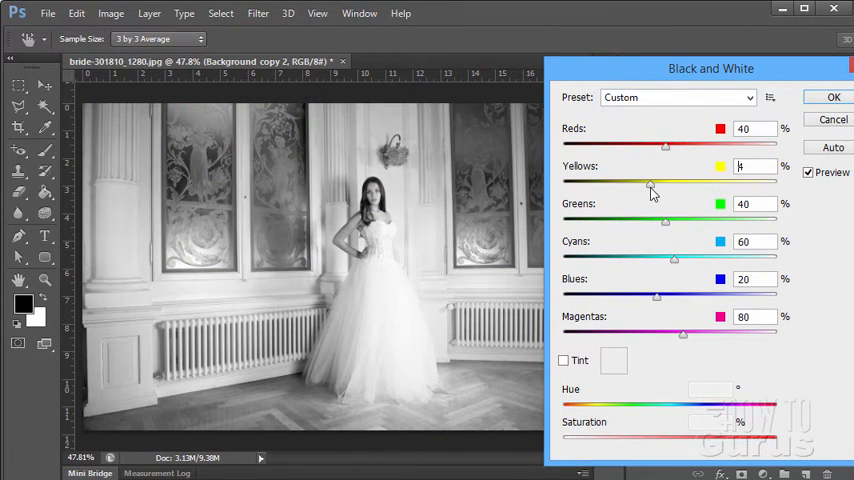
pyautogui.moveTo(664, 182); pyautogui.dragTo(656, 182)
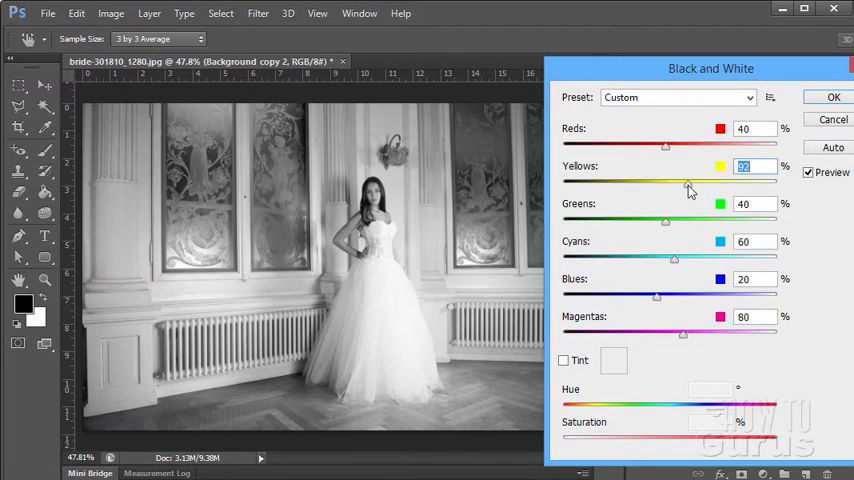
pyautogui.moveTo(688, 188); pyautogui.dragTo(666, 188)
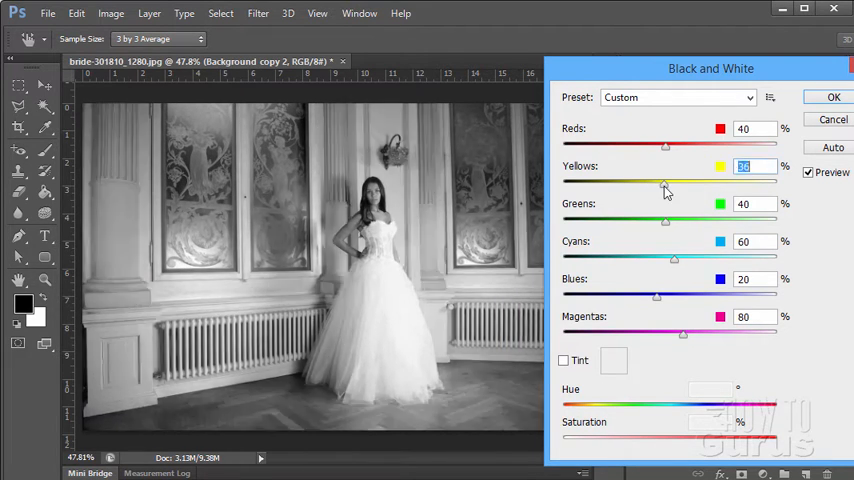
pyautogui.moveTo(664, 186); pyautogui.dragTo(652, 186)
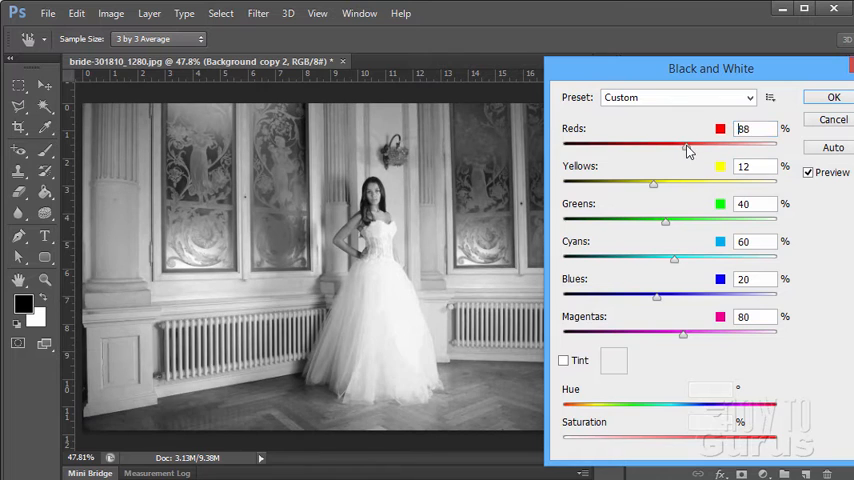
pyautogui.moveTo(688, 144); pyautogui.dragTo(684, 144)
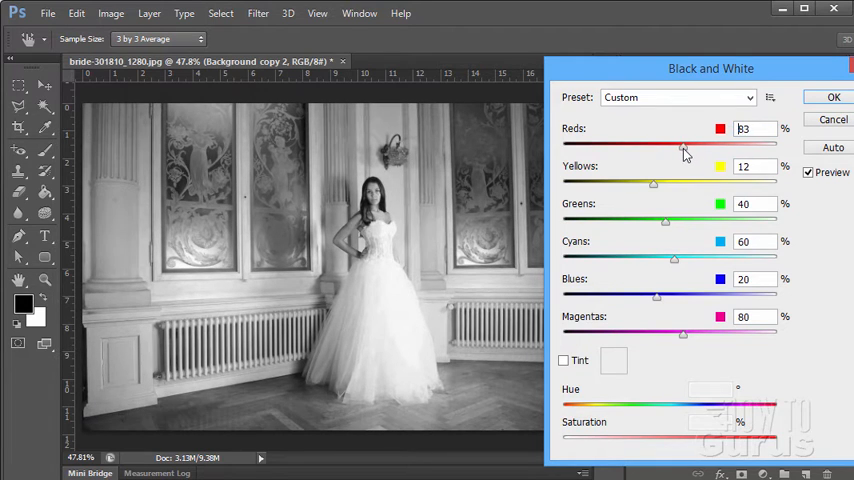
pyautogui.moveTo(684, 148); pyautogui.dragTo(696, 148)
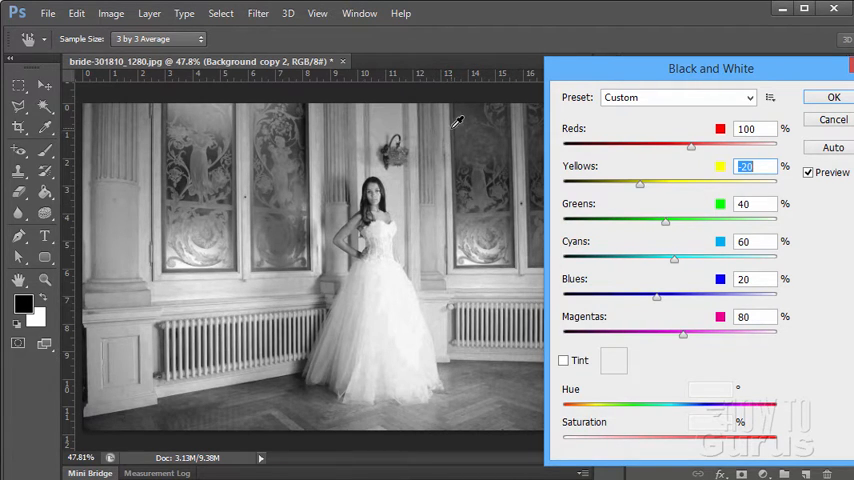
pyautogui.moveTo(684, 266)
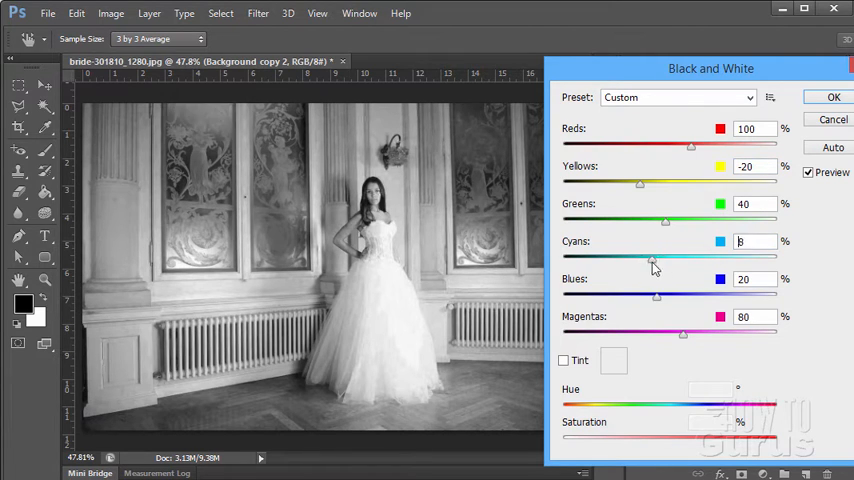
# Darken Cyans to -133 and Blues to -161, and push Reds to 133.
pyautogui.moveTo(652, 258); pyautogui.dragTo(632, 258)
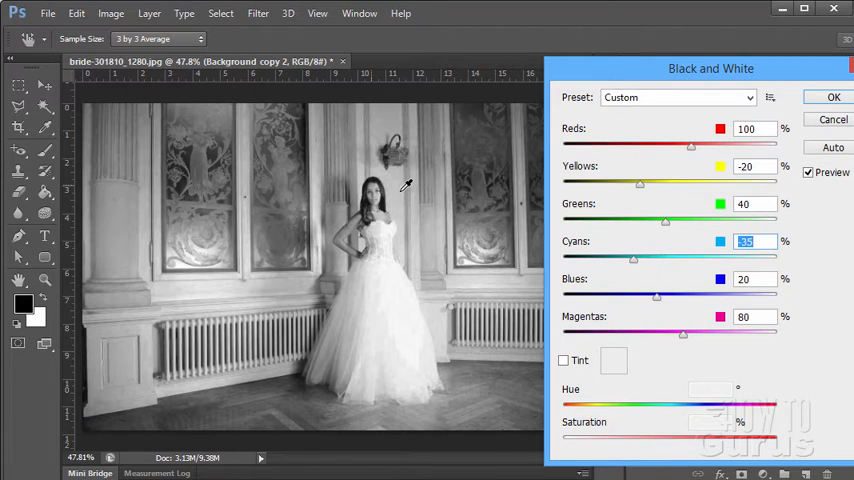
pyautogui.moveTo(652, 252)
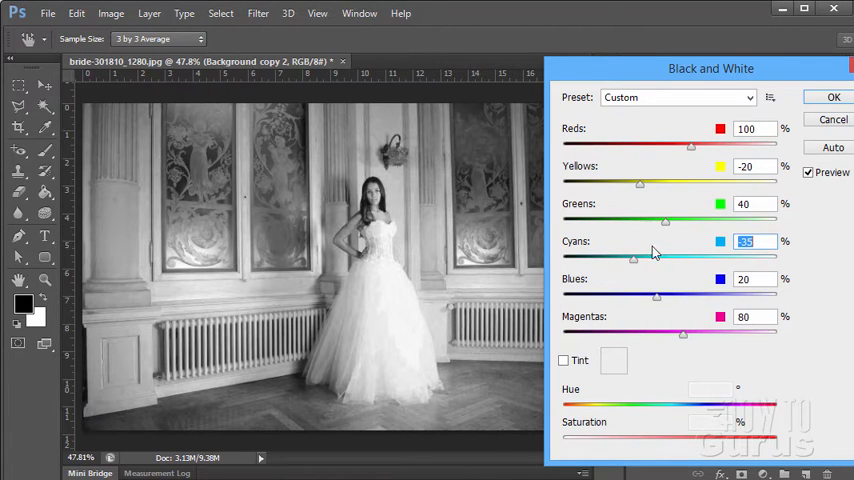
pyautogui.moveTo(632, 256); pyautogui.dragTo(636, 256)
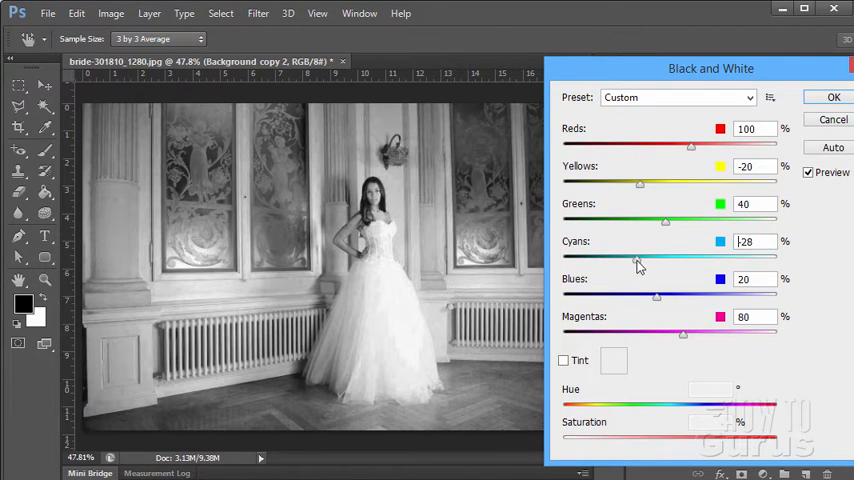
pyautogui.moveTo(638, 260); pyautogui.dragTo(684, 260)
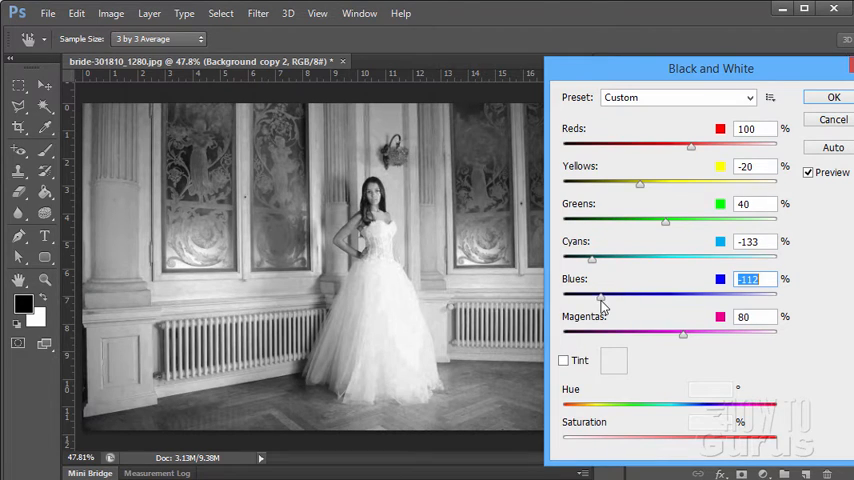
pyautogui.moveTo(604, 296); pyautogui.dragTo(590, 296)
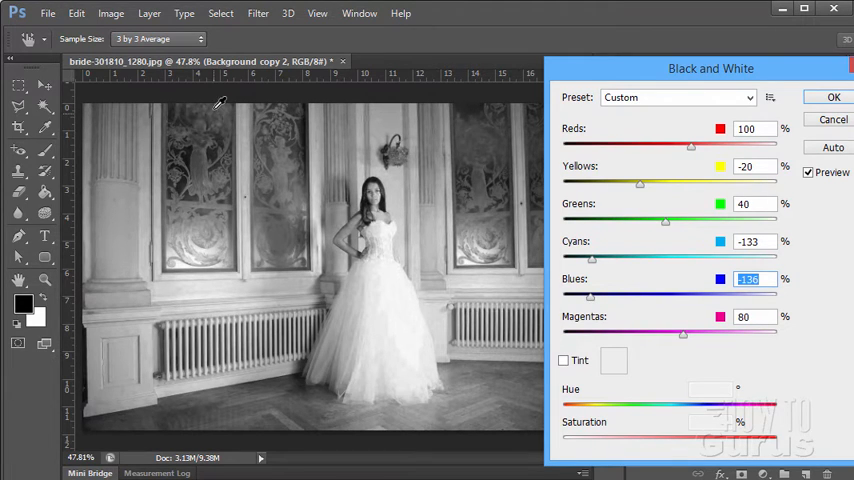
pyautogui.moveTo(364, 132)
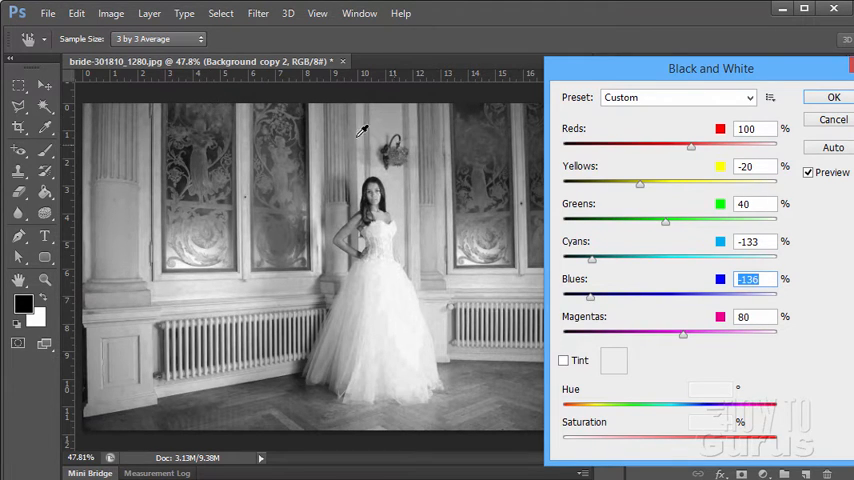
pyautogui.moveTo(592, 294); pyautogui.dragTo(580, 294)
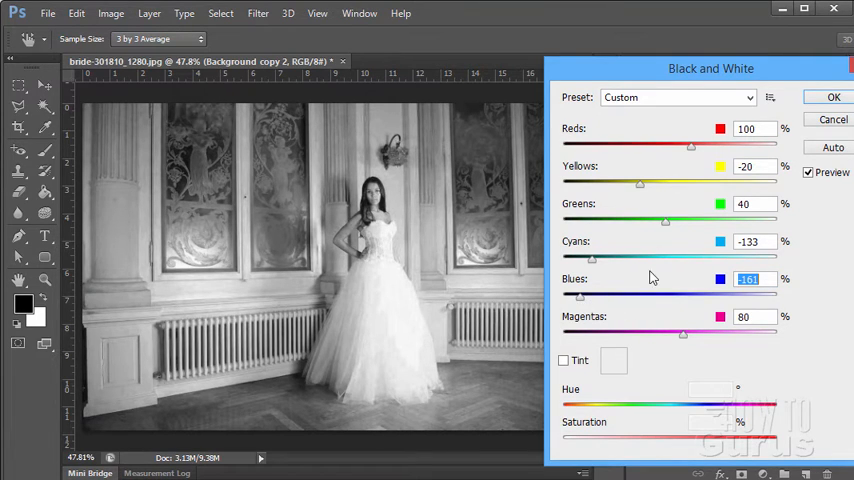
pyautogui.moveTo(656, 344)
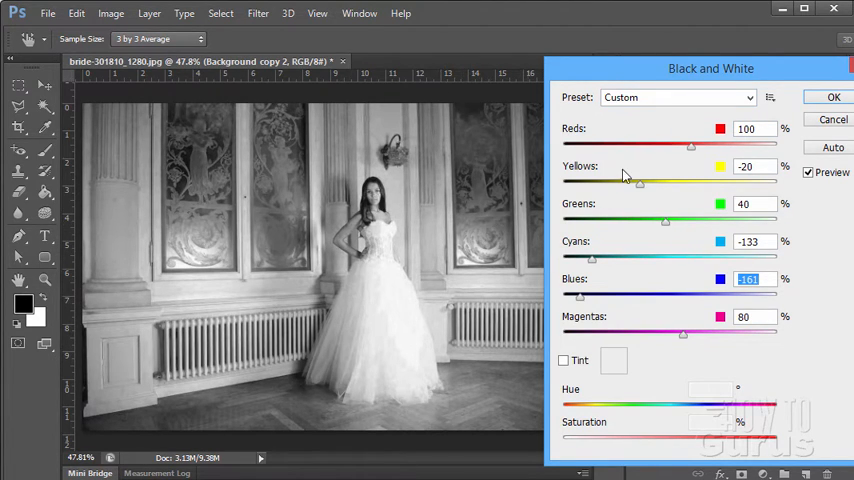
pyautogui.moveTo(692, 144); pyautogui.dragTo(698, 144)
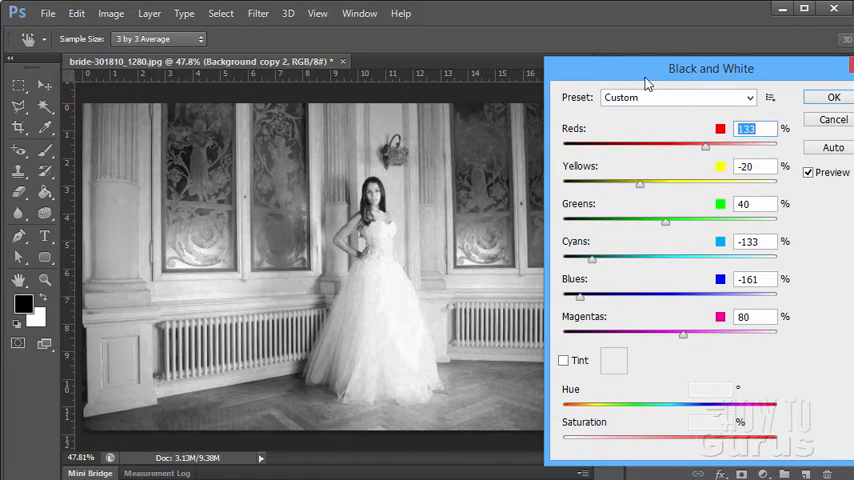
pyautogui.moveTo(556, 266)
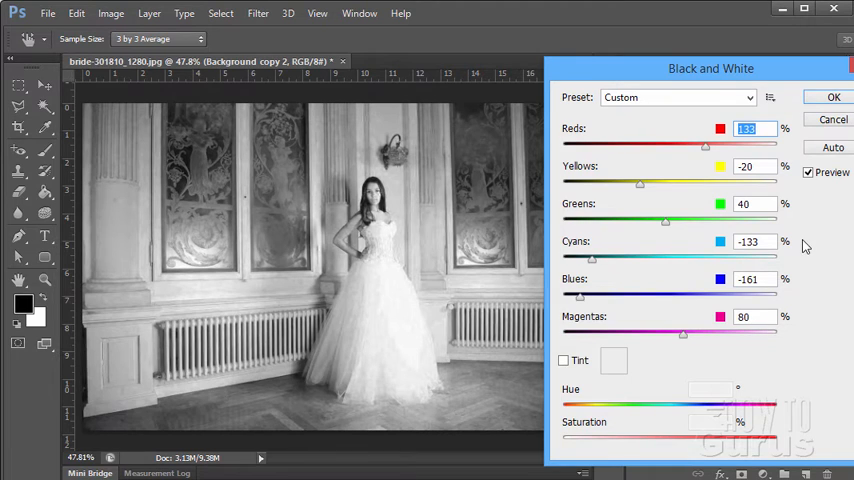
pyautogui.click(808, 172)
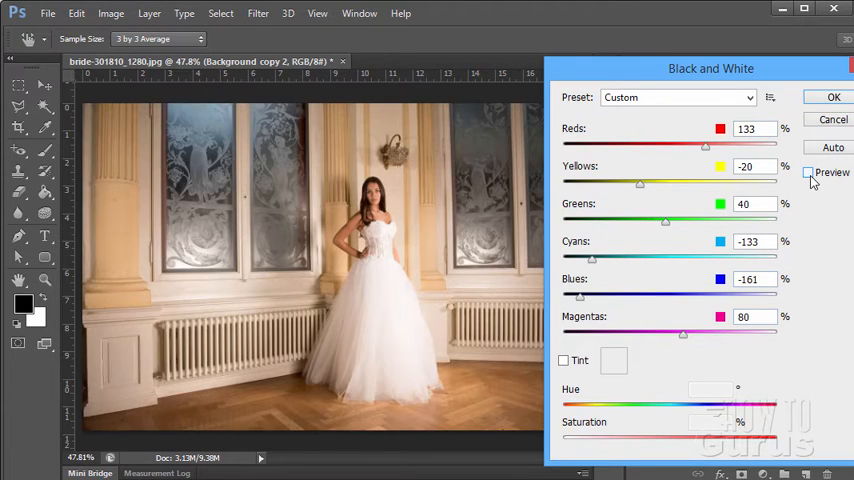
pyautogui.click(808, 172)
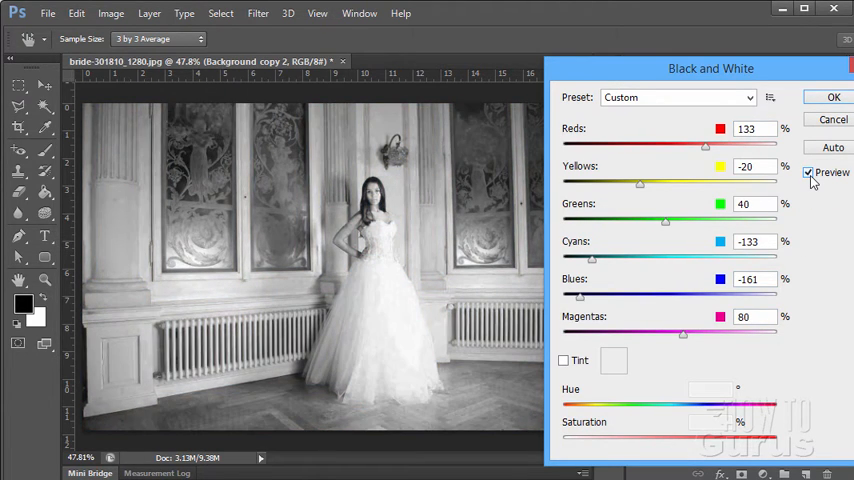
pyautogui.click(808, 172)
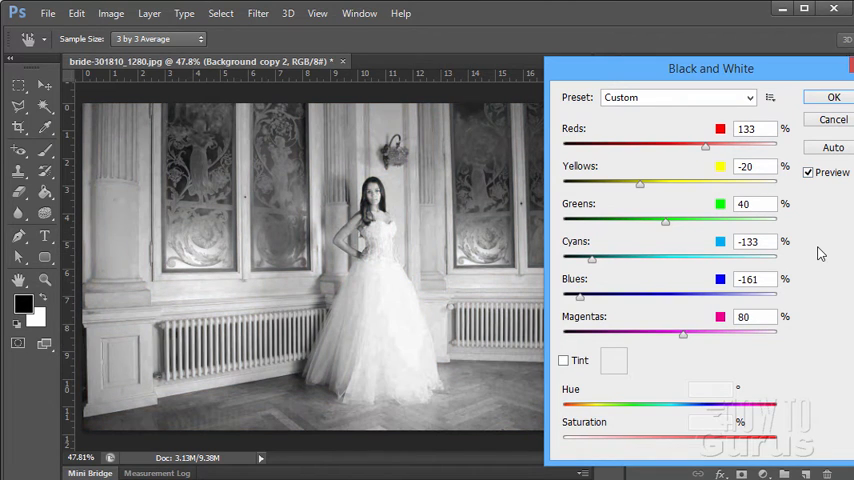
pyautogui.moveTo(708, 144); pyautogui.dragTo(700, 144)
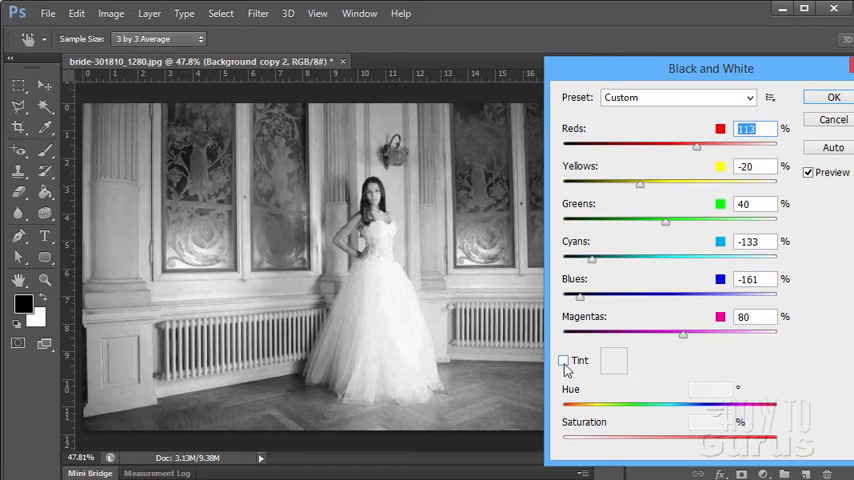
# Enable Tint with a soft blue hue of about 215 and lowered saturation.
pyautogui.click(564, 360)
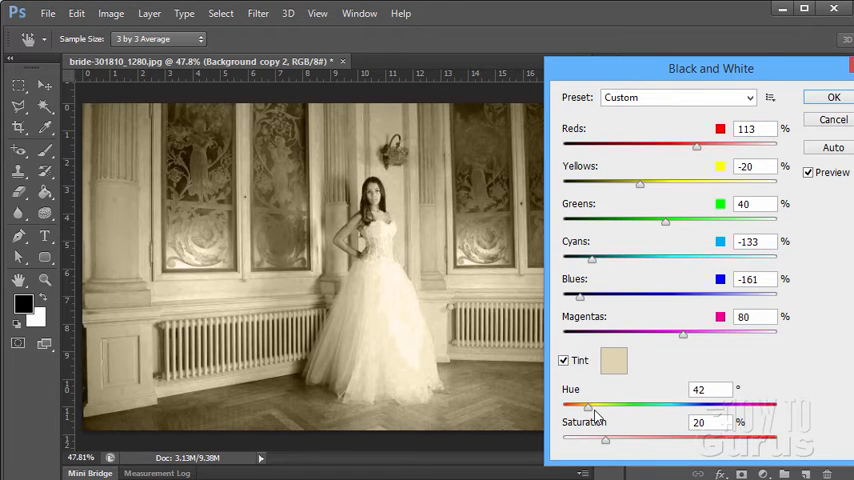
pyautogui.moveTo(588, 404); pyautogui.dragTo(600, 404)
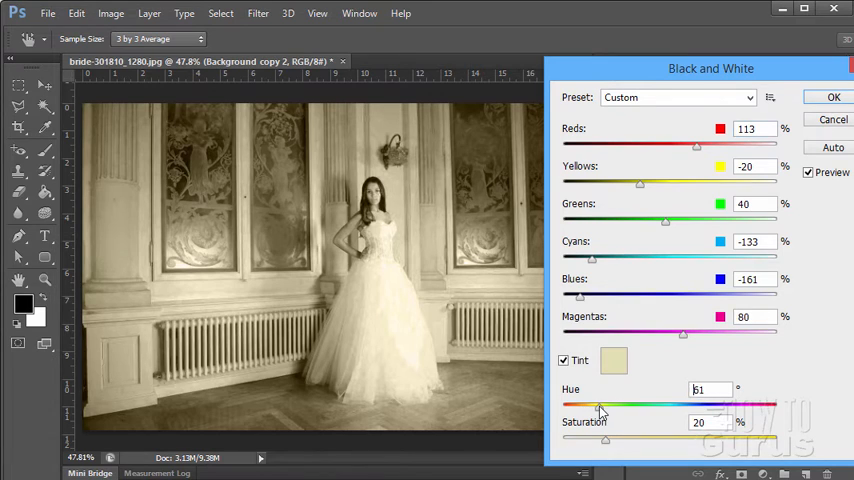
pyautogui.moveTo(600, 404); pyautogui.dragTo(572, 404)
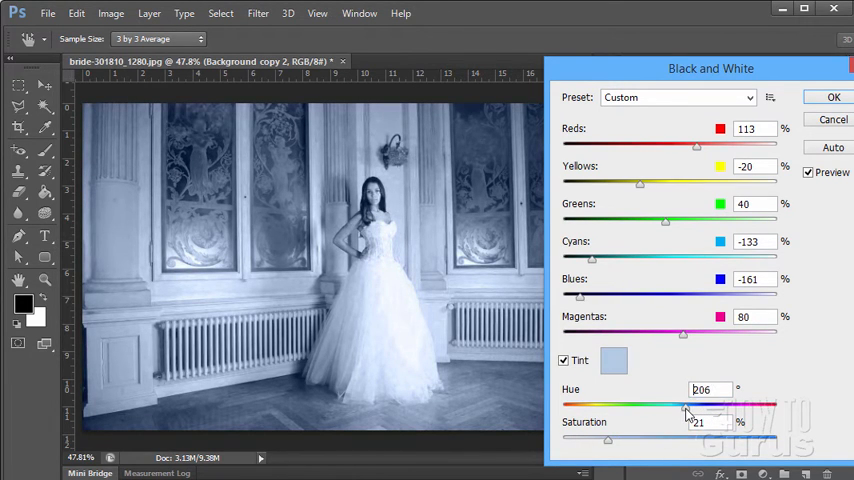
pyautogui.moveTo(680, 404); pyautogui.dragTo(696, 404)
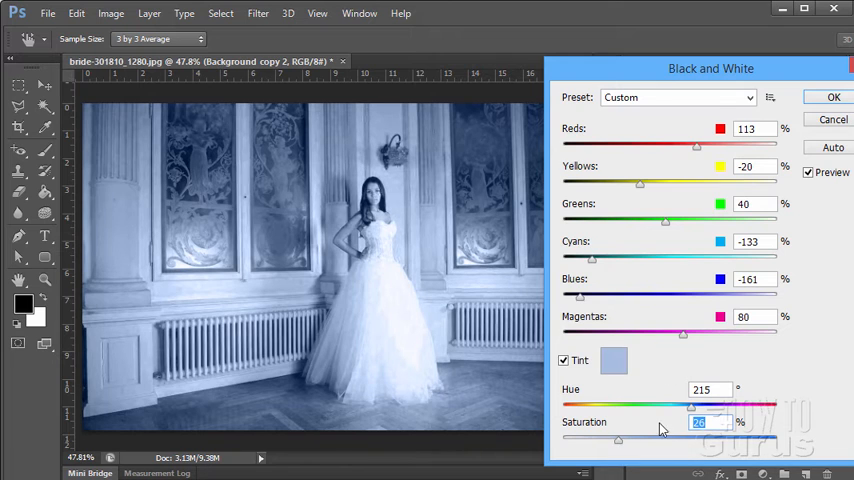
pyautogui.moveTo(700, 152)
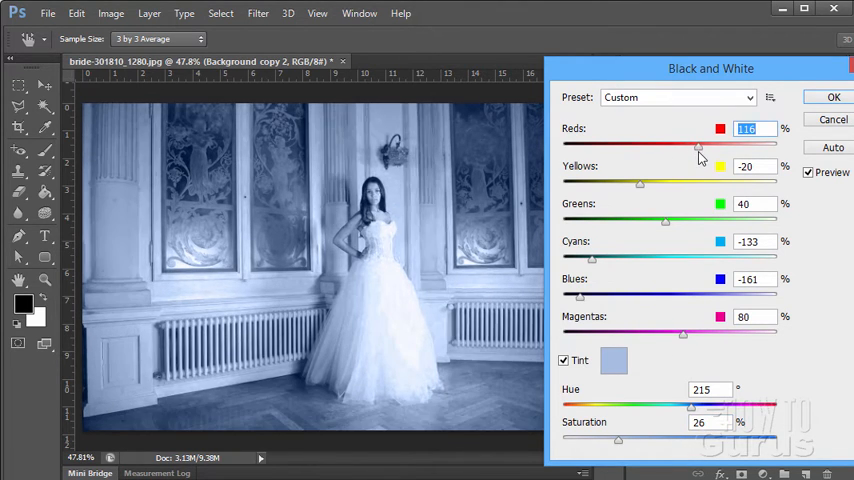
# Nudge the Reds slider slightly while keeping the tint at hue 215, saturation 26.
pyautogui.moveTo(698, 148); pyautogui.dragTo(688, 148)
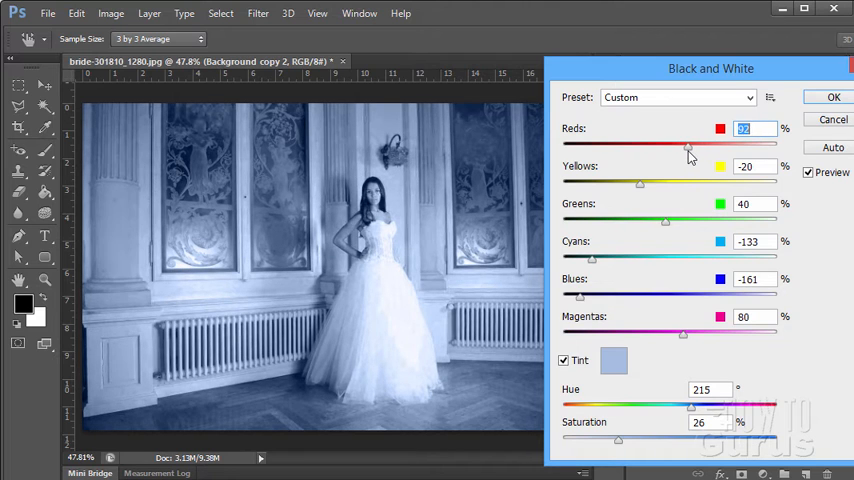
pyautogui.moveTo(692, 148); pyautogui.dragTo(688, 148)
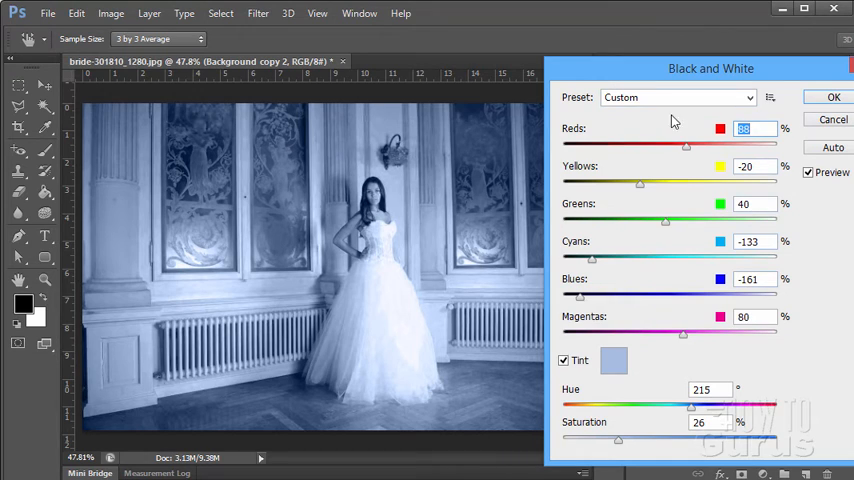
pyautogui.moveTo(612, 316)
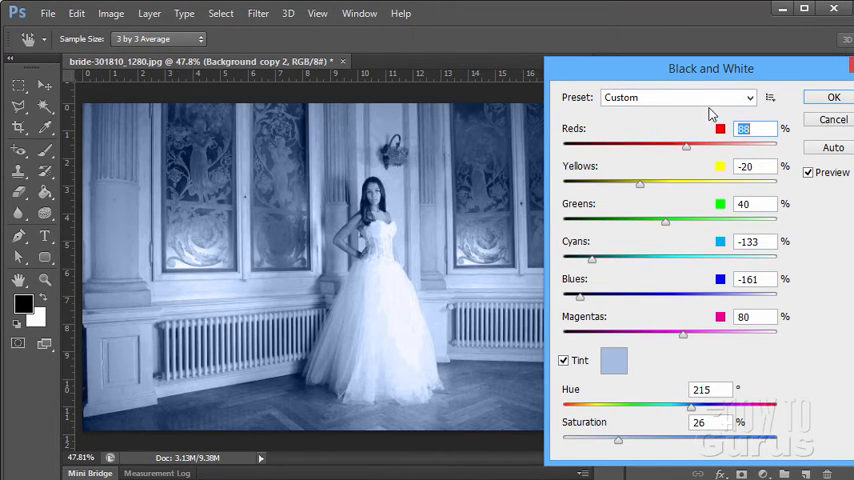
pyautogui.click(564, 360)
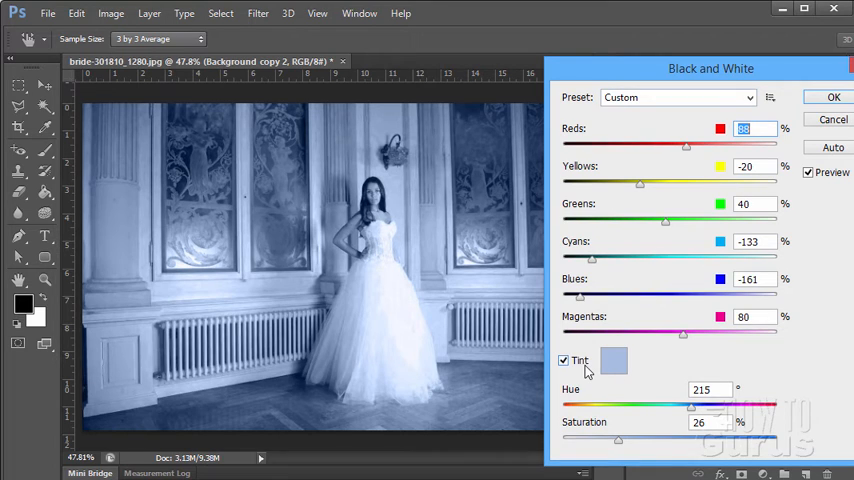
pyautogui.moveTo(340, 390)
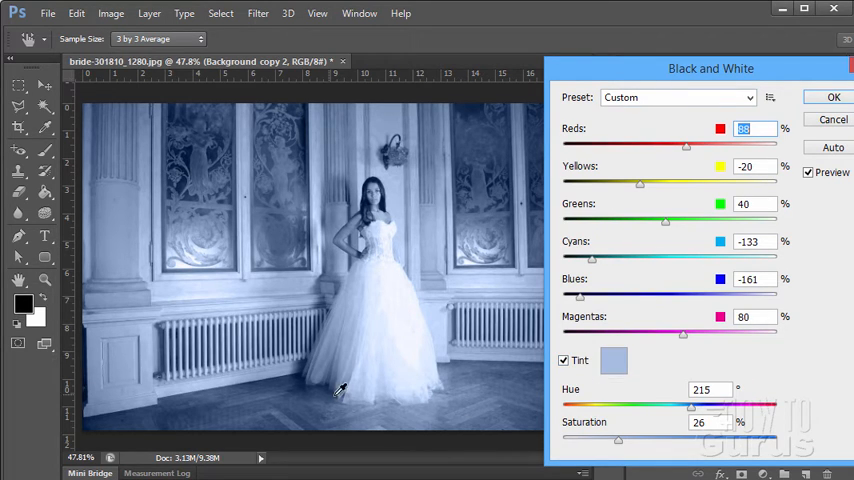
pyautogui.moveTo(470, 360)
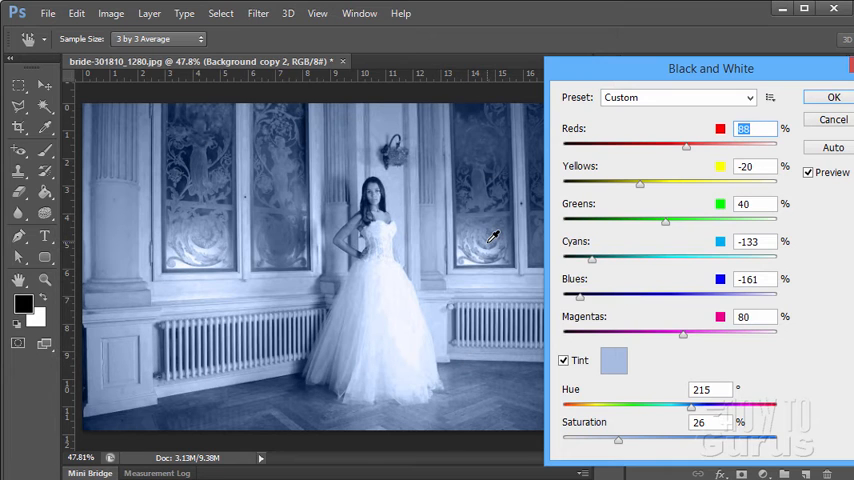
pyautogui.moveTo(808, 220)
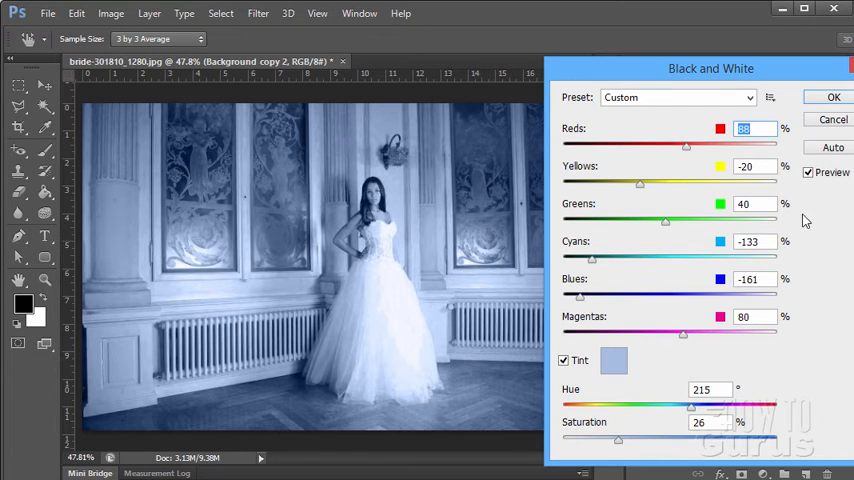
pyautogui.click(808, 172)
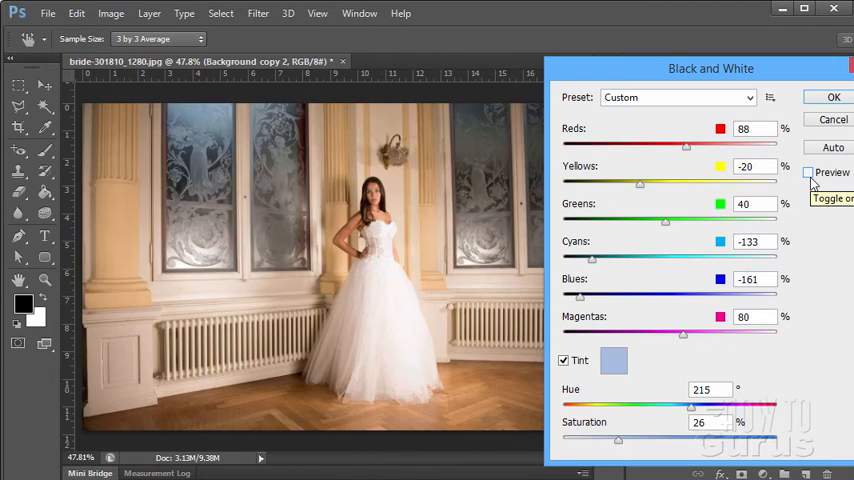
pyautogui.click(808, 172)
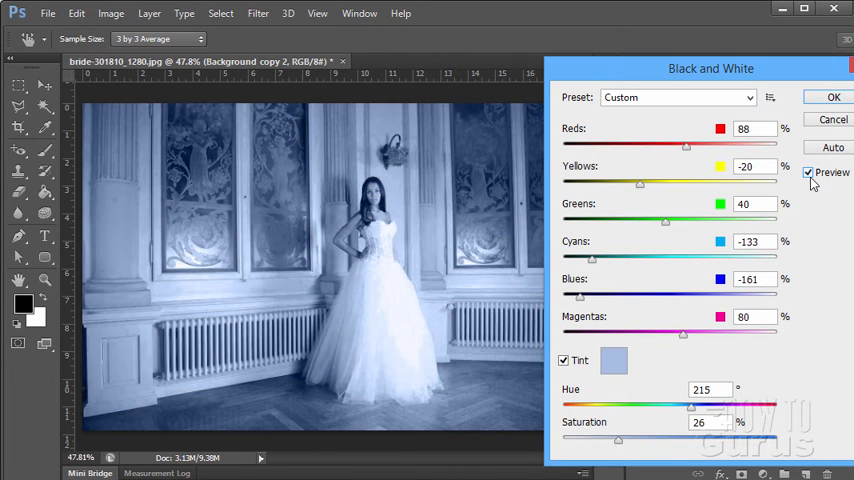
pyautogui.click(808, 172)
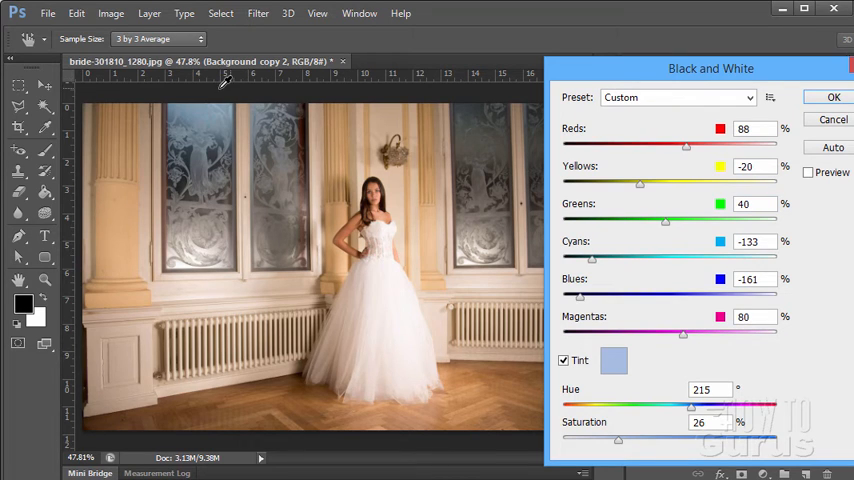
pyautogui.click(808, 172)
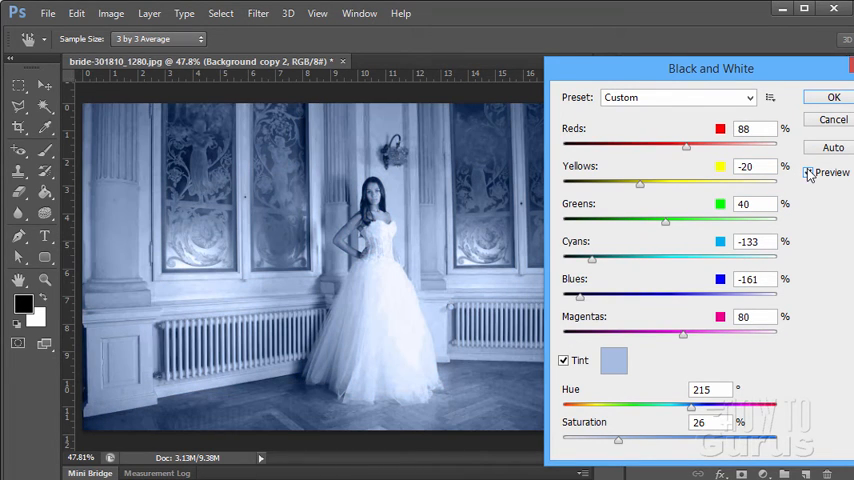
pyautogui.click(808, 172)
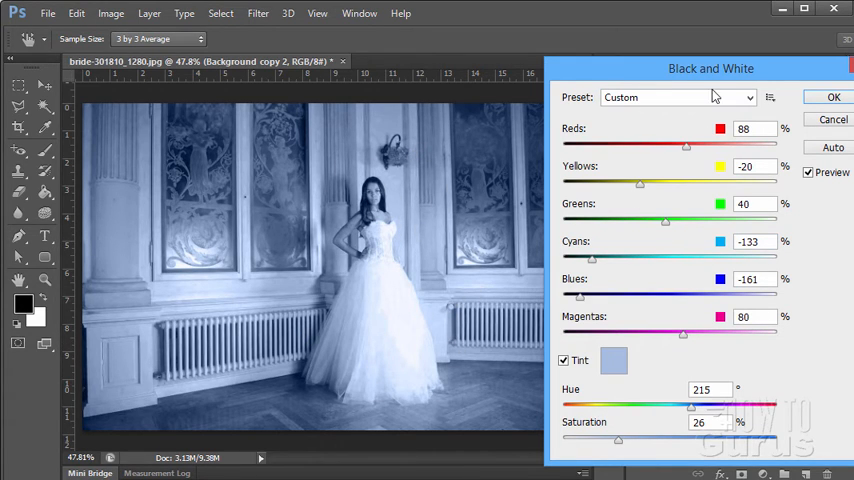
pyautogui.moveTo(710, 68); pyautogui.dragTo(656, 64)
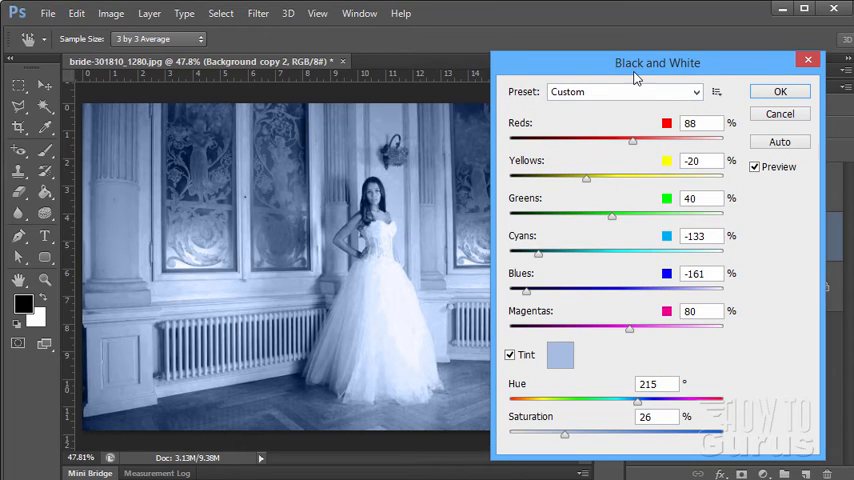
pyautogui.moveTo(378, 108)
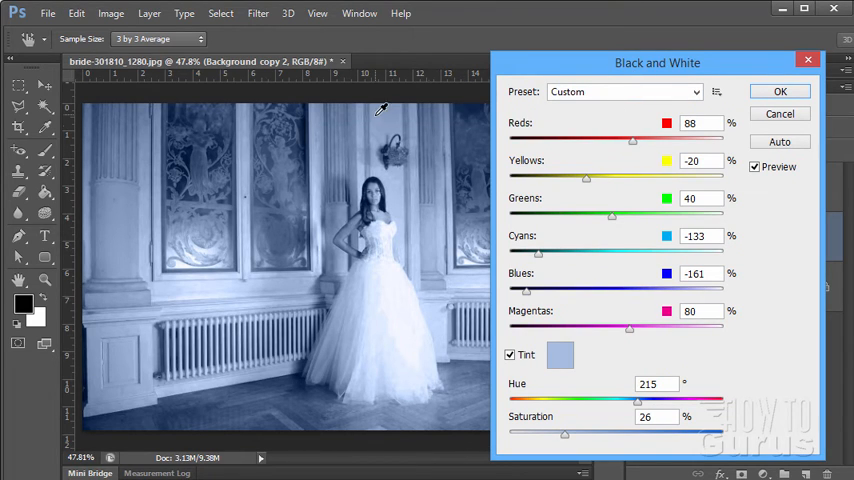
pyautogui.moveTo(200, 256)
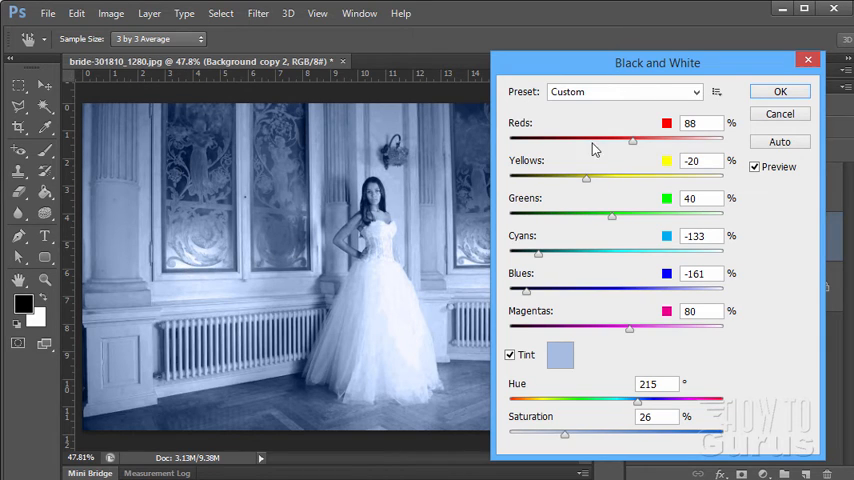
pyautogui.moveTo(684, 78)
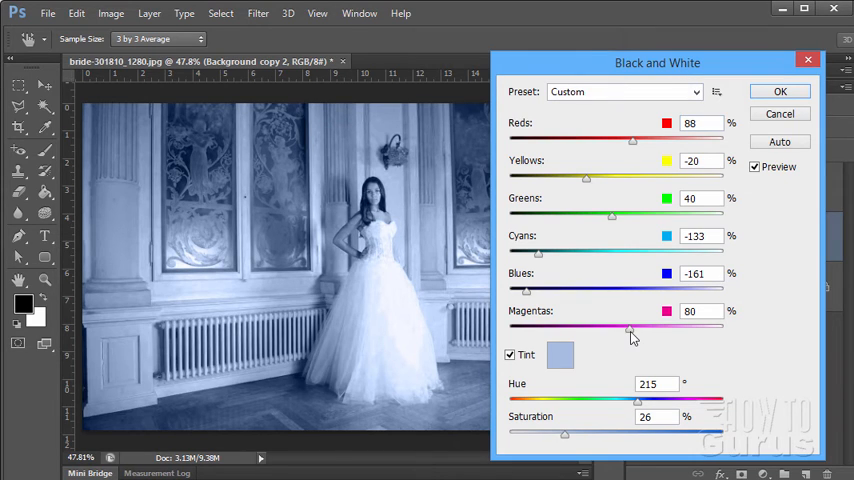
pyautogui.moveTo(518, 372)
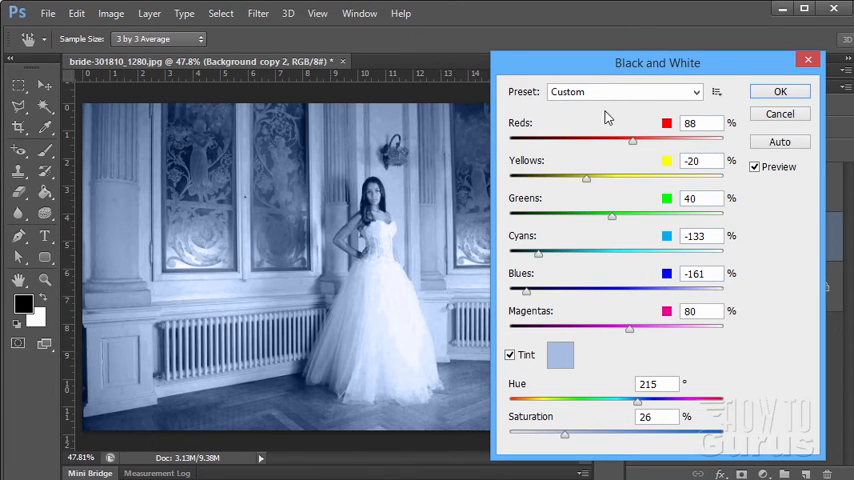
pyautogui.moveTo(652, 240)
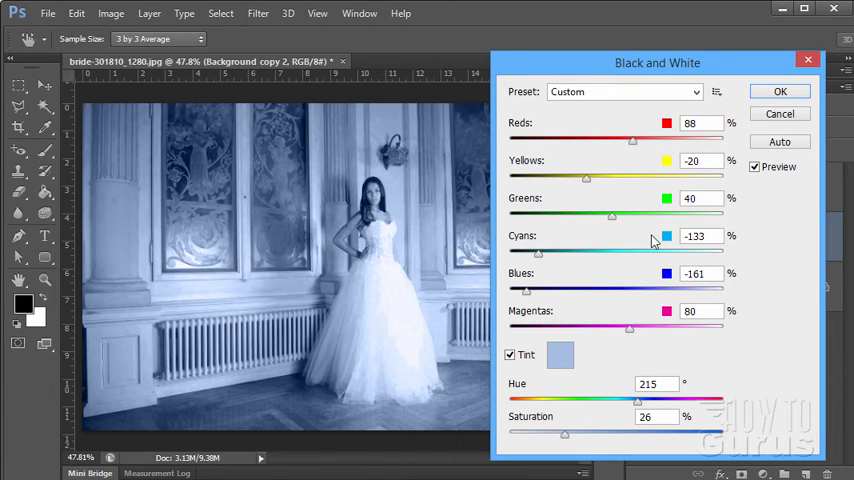
pyautogui.moveTo(656, 62); pyautogui.dragTo(680, 64)
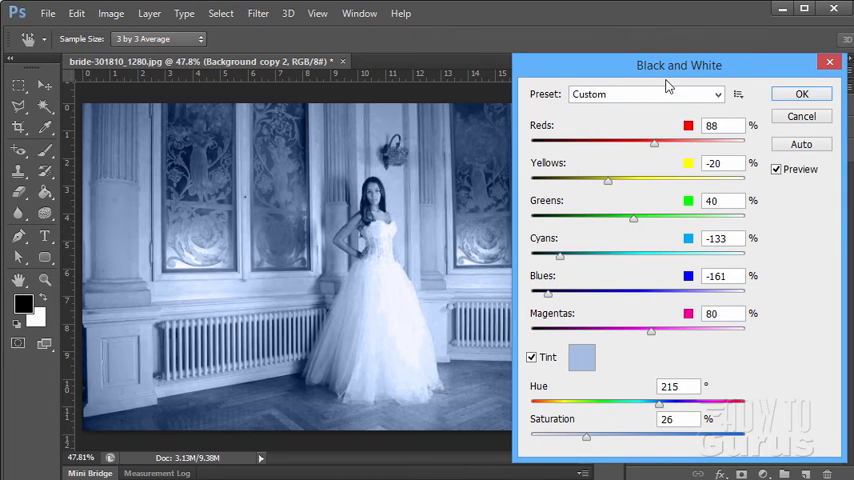
pyautogui.moveTo(490, 144)
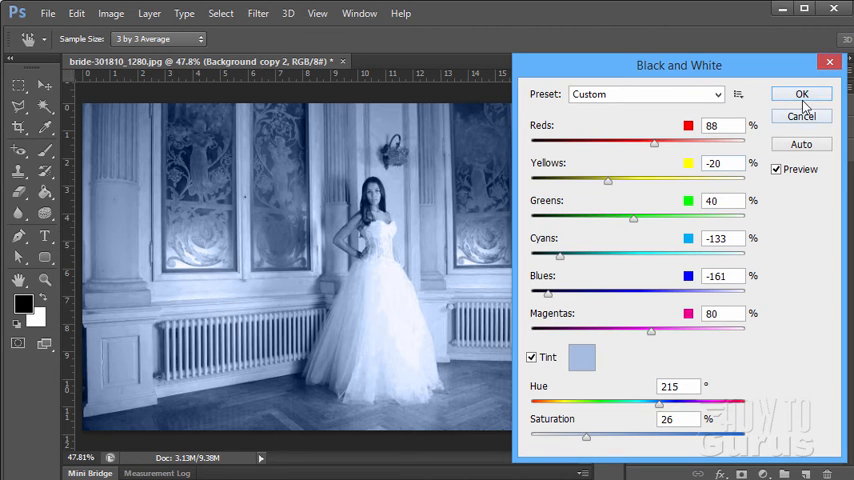
# Apply the tinted Black and White adjustment and hide the Background copy layer.
pyautogui.click(800, 92)
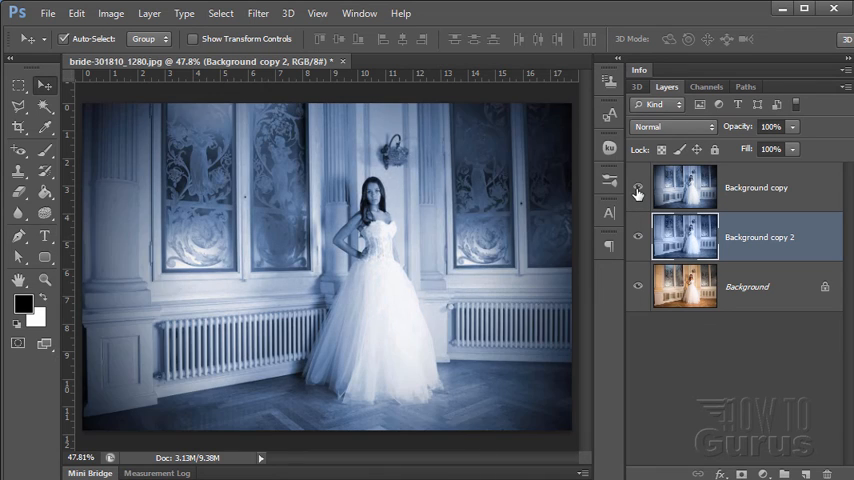
pyautogui.moveTo(636, 188)
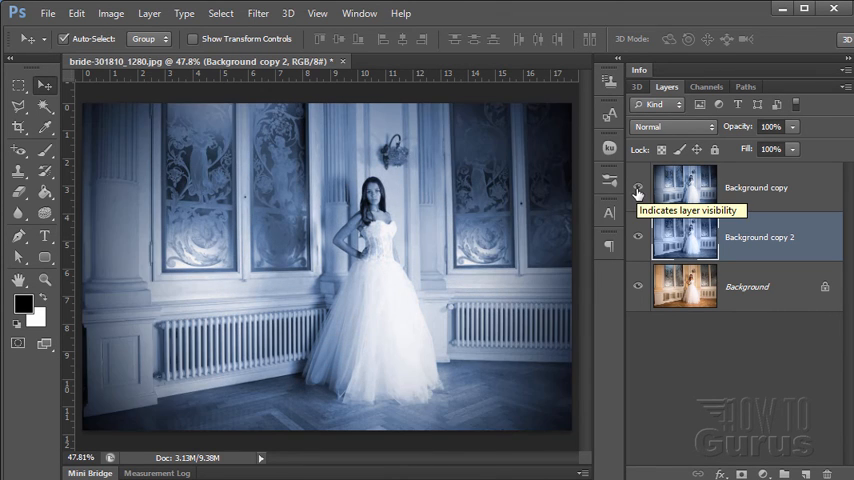
pyautogui.click(636, 188)
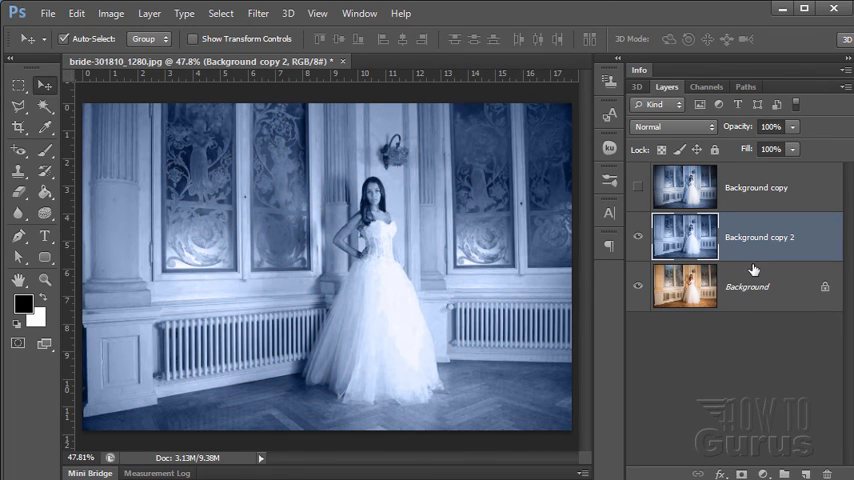
pyautogui.moveTo(584, 238)
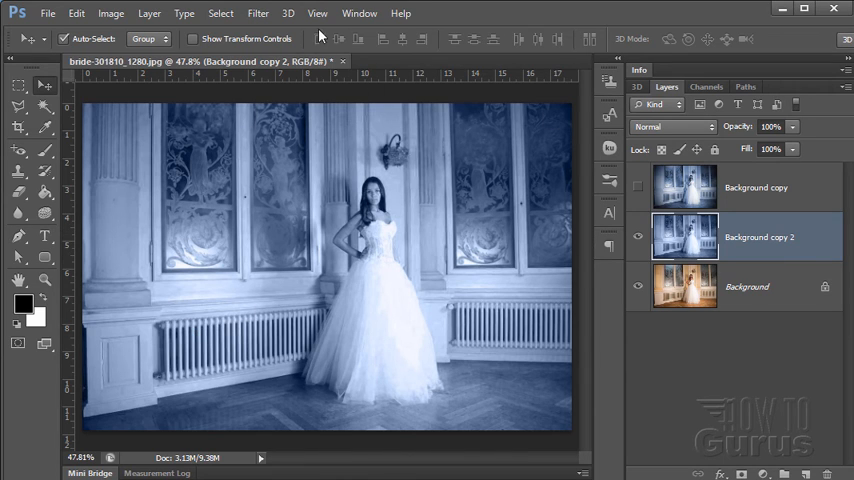
# Show the vignetted layer again so darkened corners frame the blue-tinted photo.
pyautogui.click(258, 12)
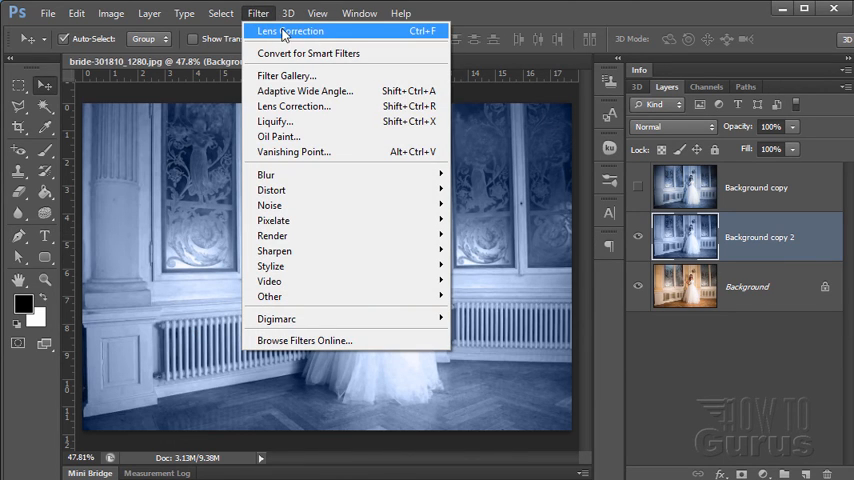
pyautogui.moveTo(320, 52)
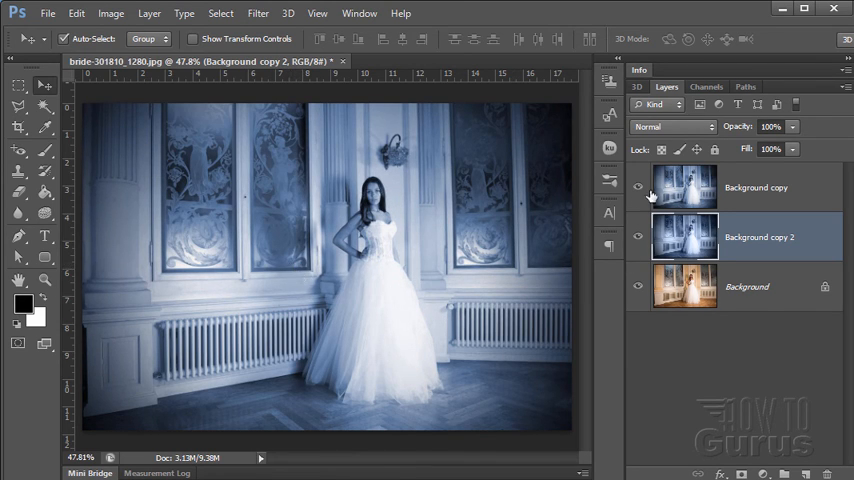
pyautogui.click(638, 188)
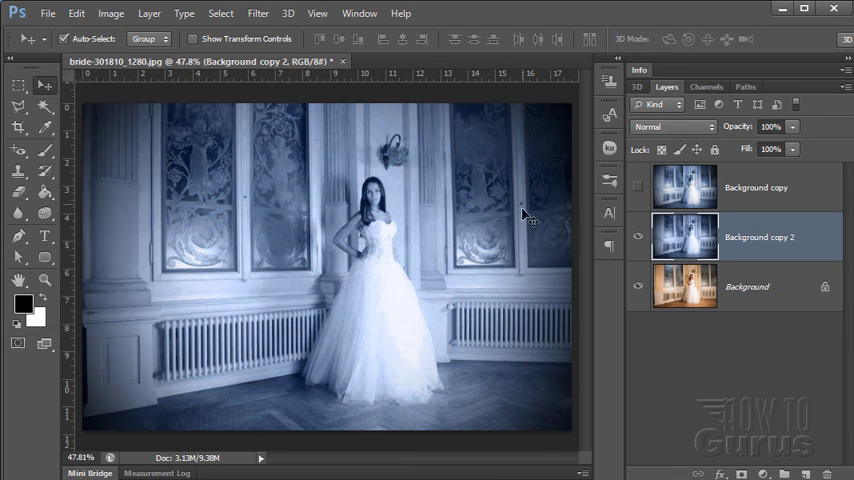
pyautogui.moveTo(512, 308)
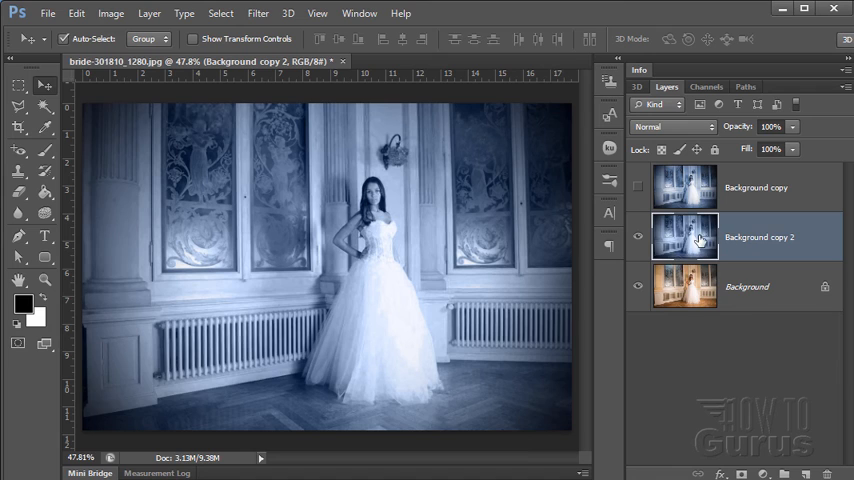
pyautogui.moveTo(712, 372)
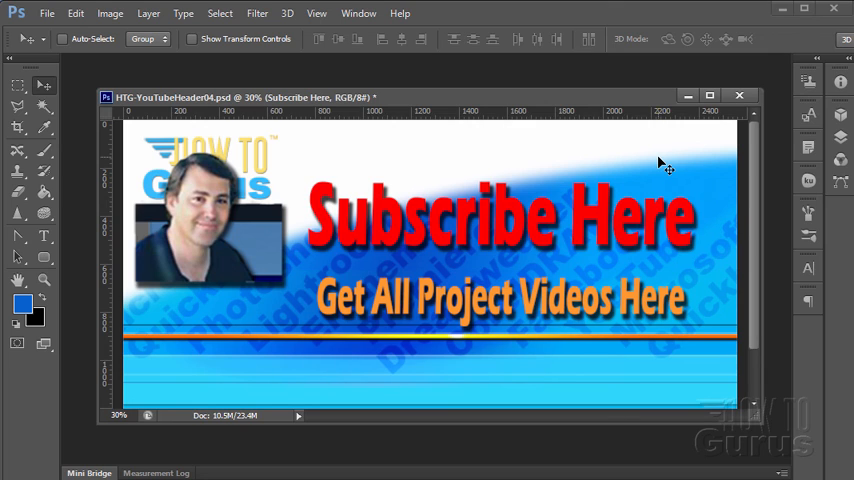
pyautogui.moveTo(340, 240)
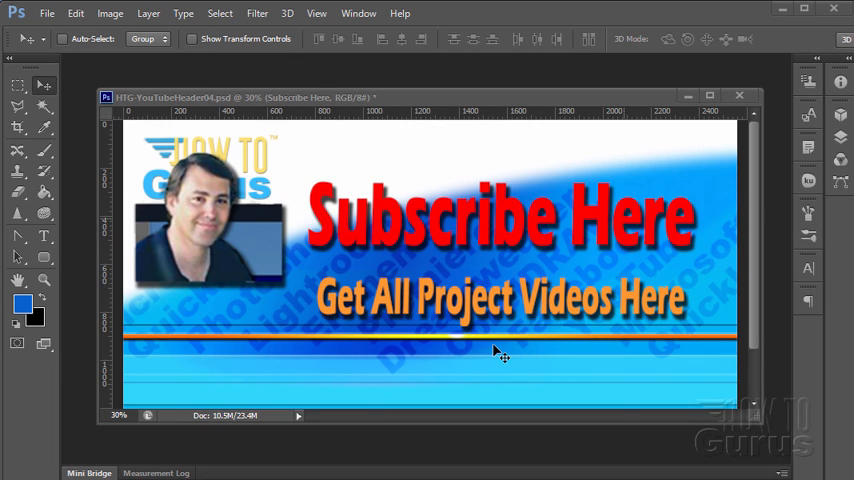
pyautogui.moveTo(390, 352)
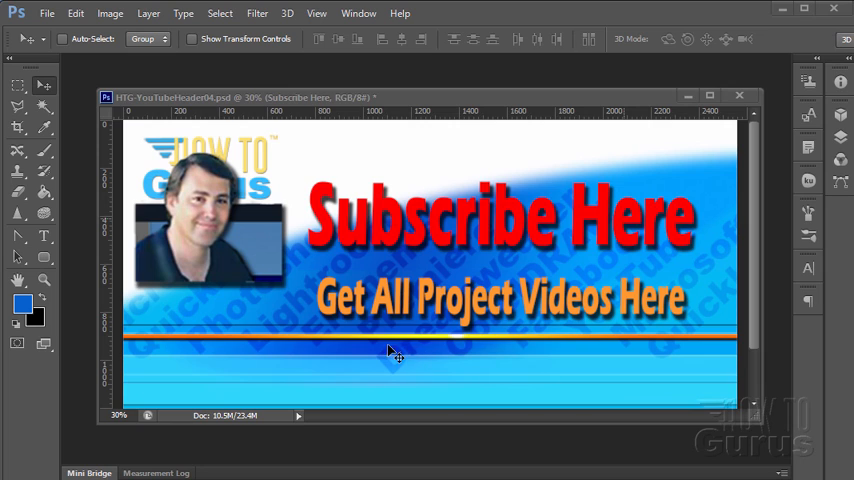
pyautogui.moveTo(628, 312)
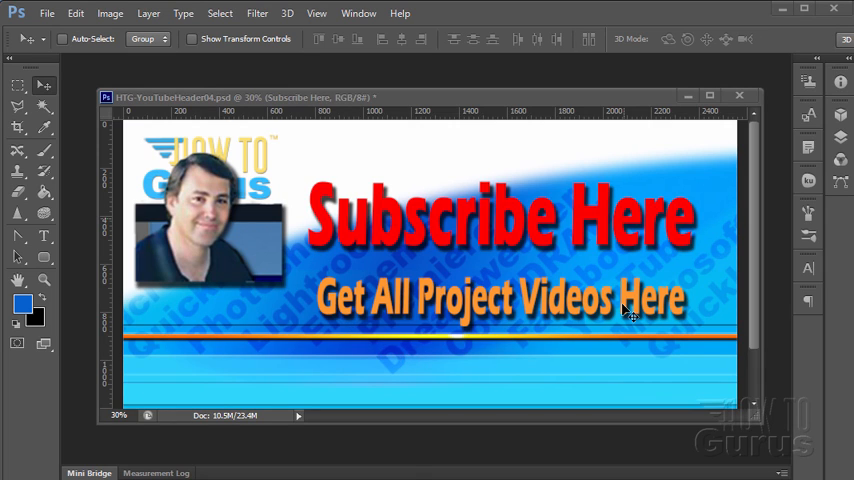
pyautogui.moveTo(468, 384)
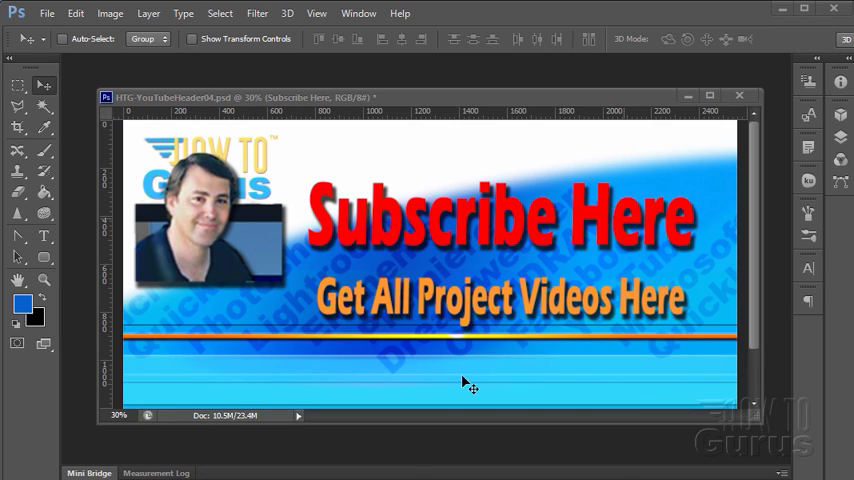